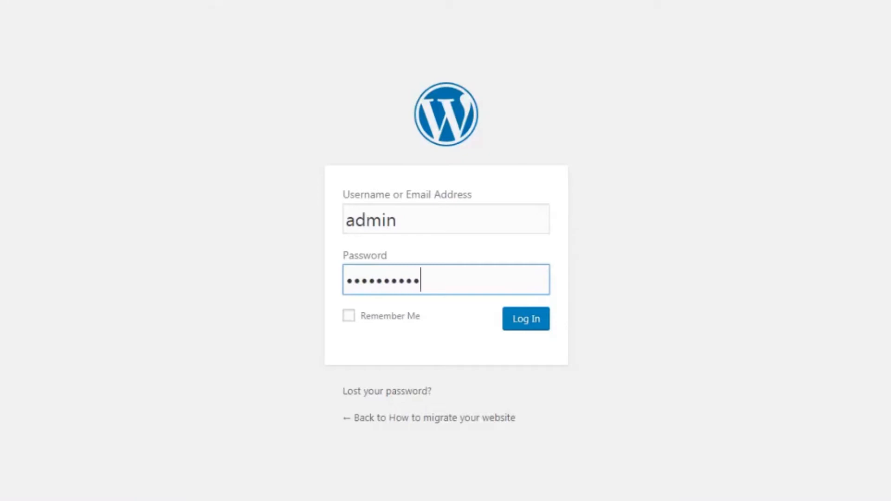
Step: Enter the admin password and log in to reach the WordPress Dashboard
text(•)
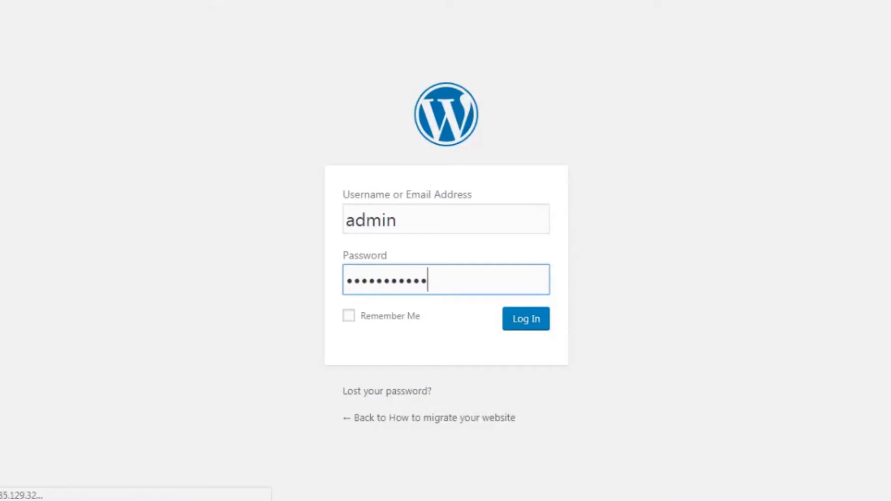
click(525, 319)
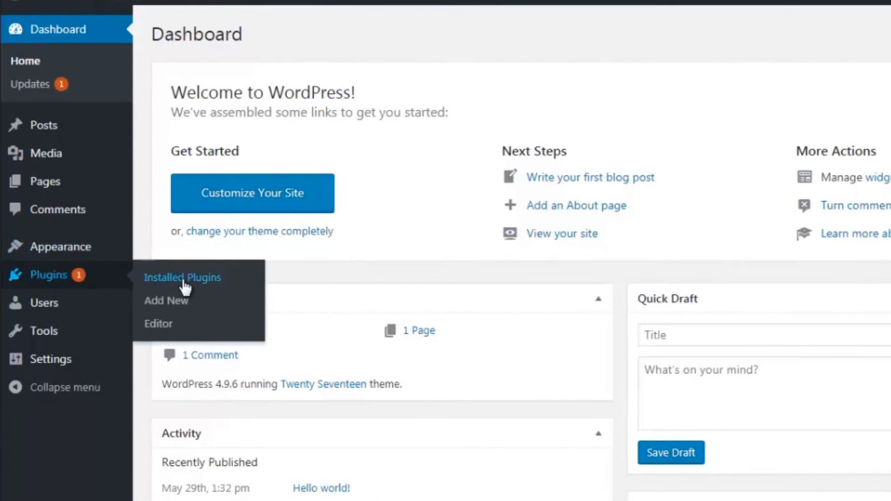
Step: Search new plugins for 'duplicator', then install and activate the Duplicator migration plugin
click(166, 301)
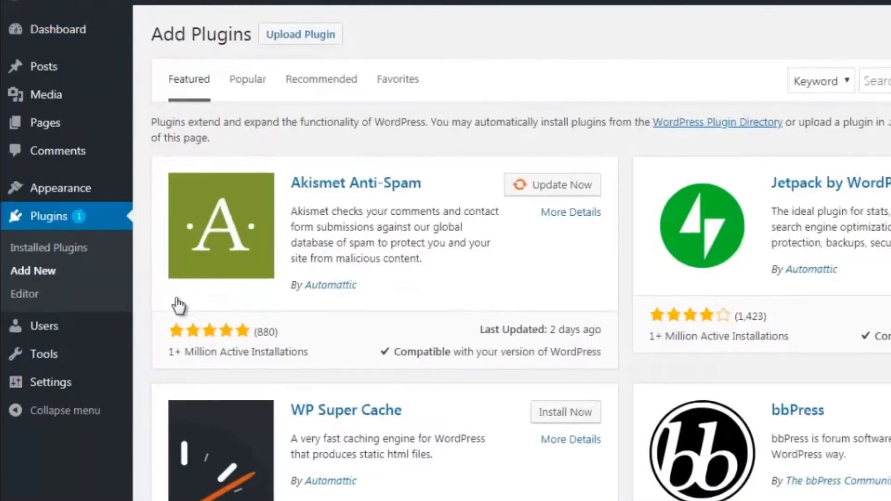
text(duplicator)
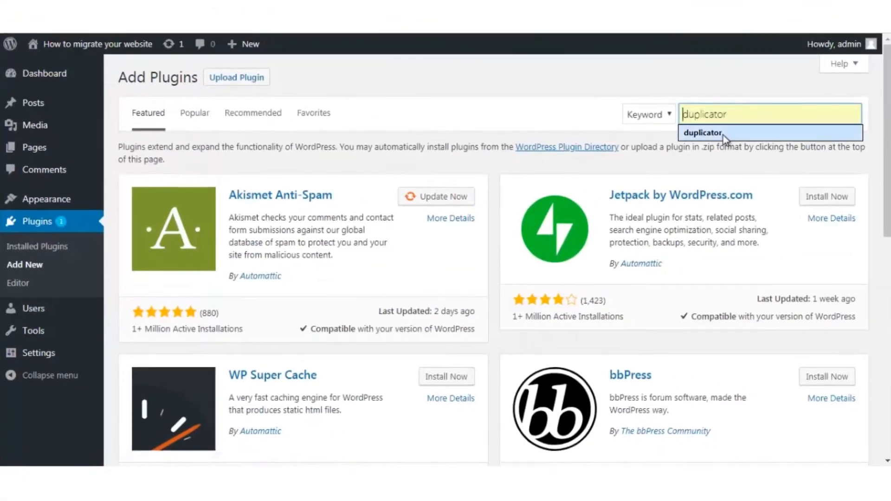
key(Enter)
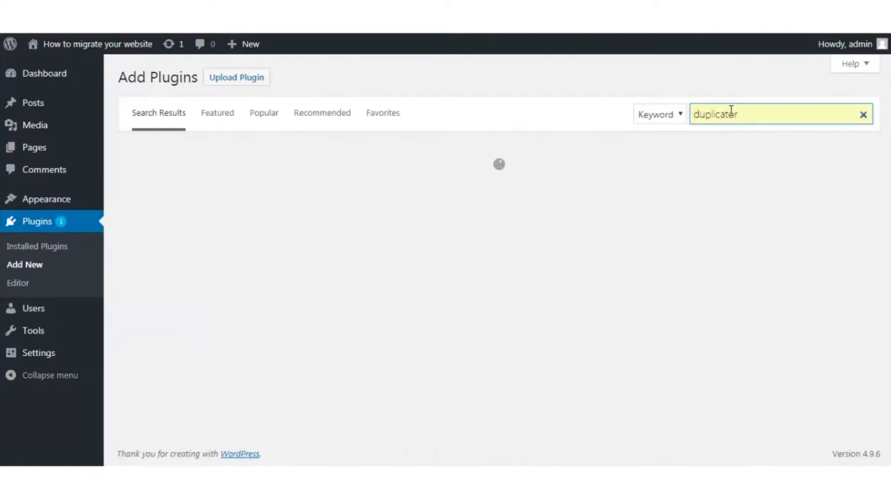
text(duplicator)
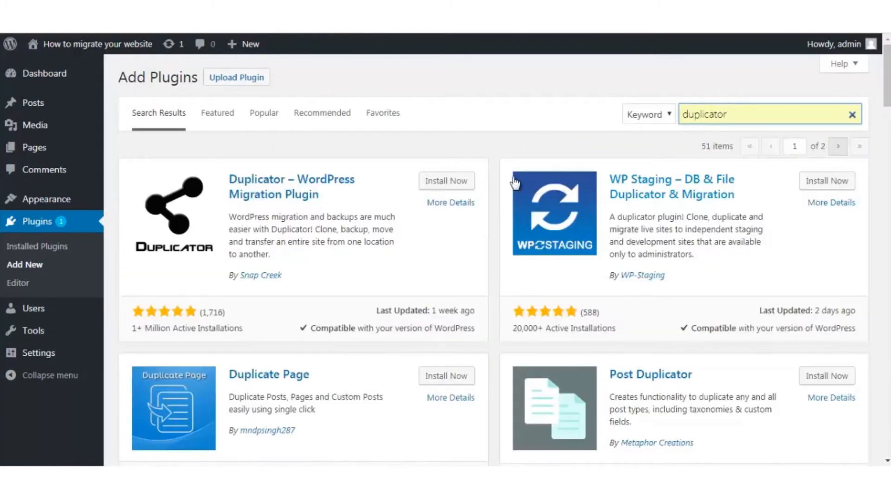
click(446, 180)
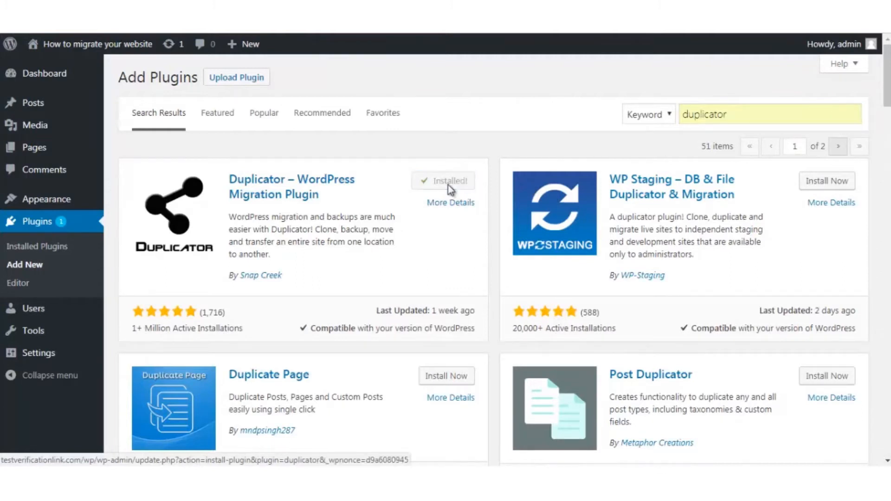
click(444, 180)
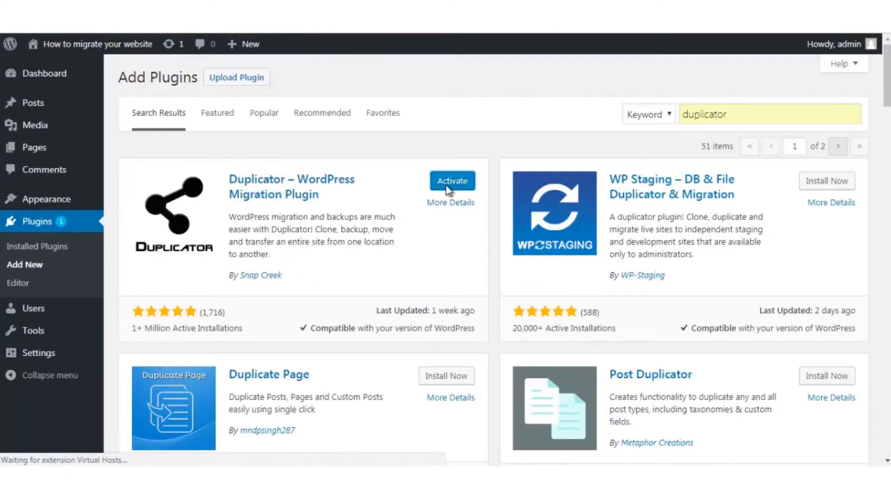
click(451, 181)
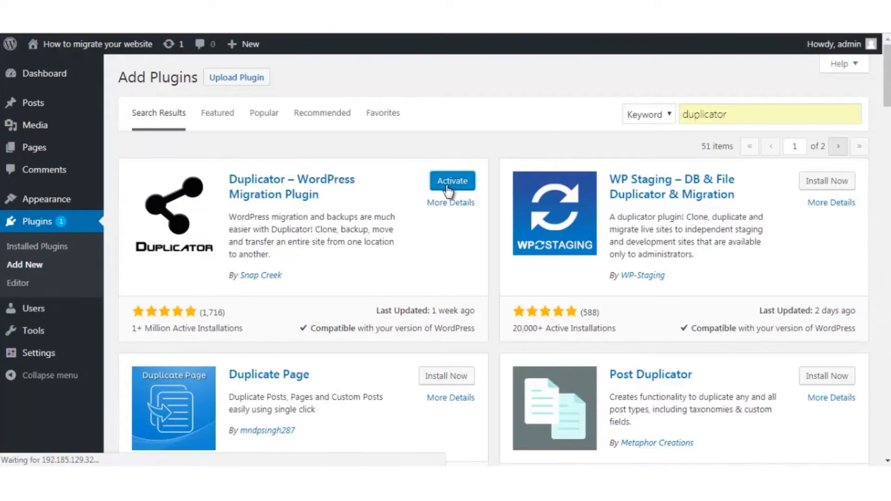
click(452, 180)
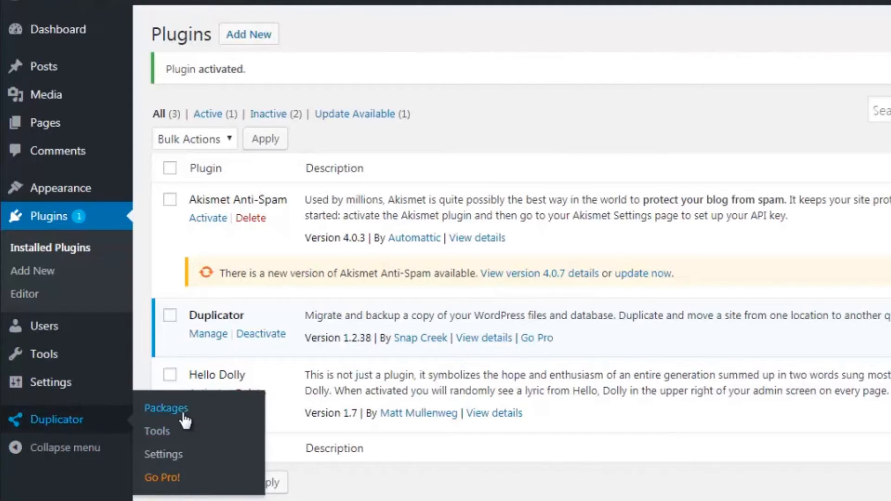
Step: From Duplicator's Packages list, start a new package with Create New
click(165, 408)
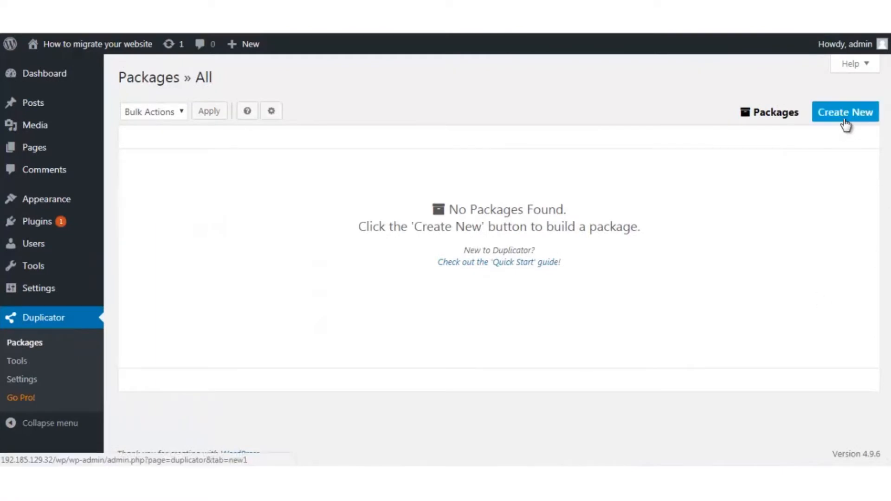
mouse_move(860, 120)
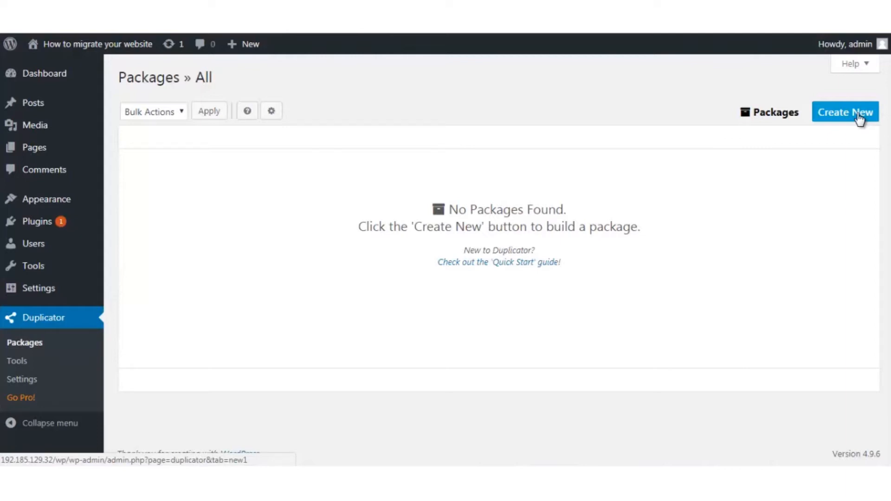
mouse_move(858, 117)
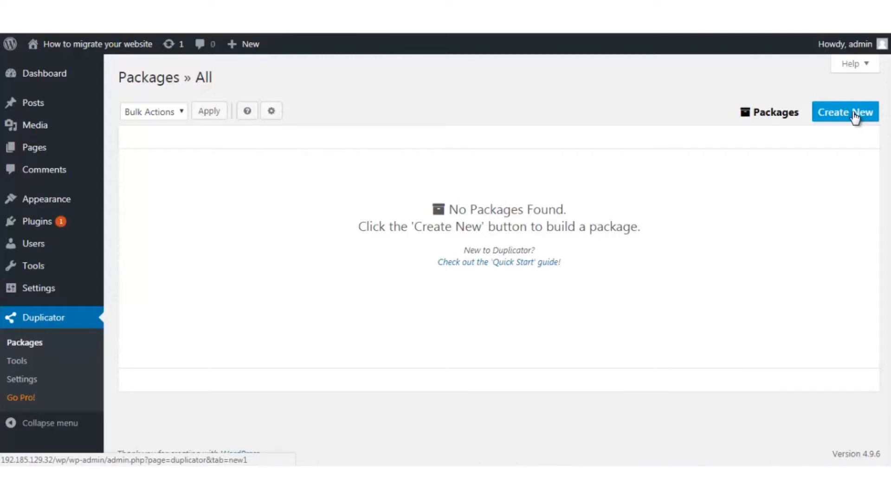
click(845, 112)
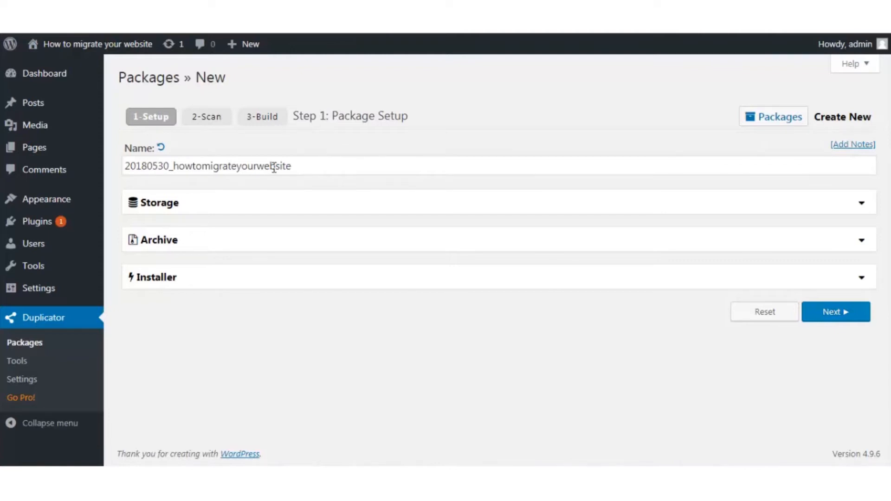
Step: Rename the package to 'Wordpress_backup' and run Duplicator's system scan
triple_click(208, 165)
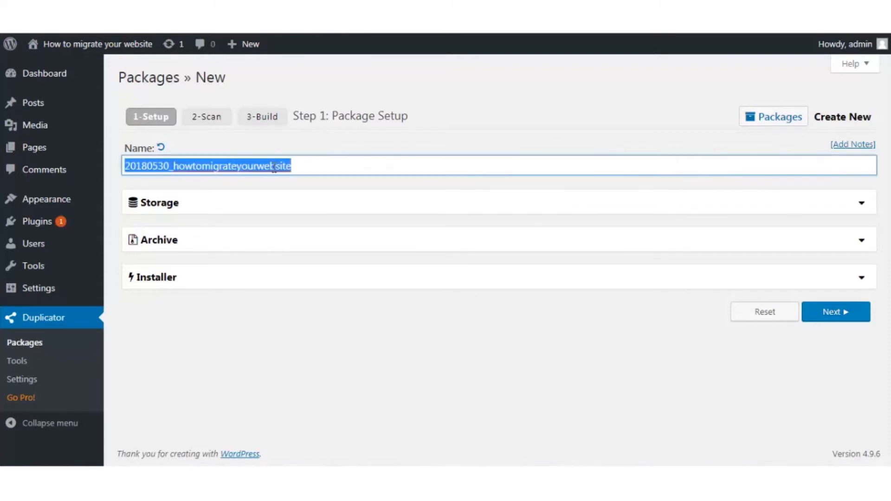
text(Wordpress_backup)
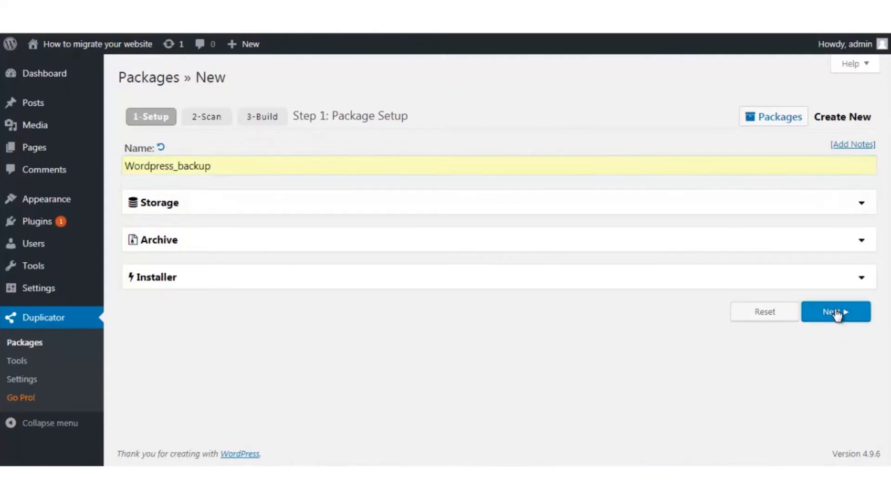
click(833, 311)
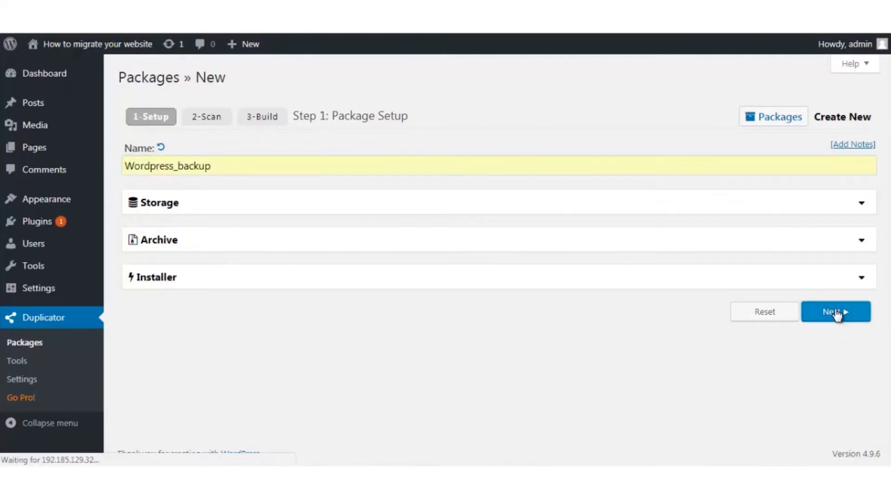
click(835, 312)
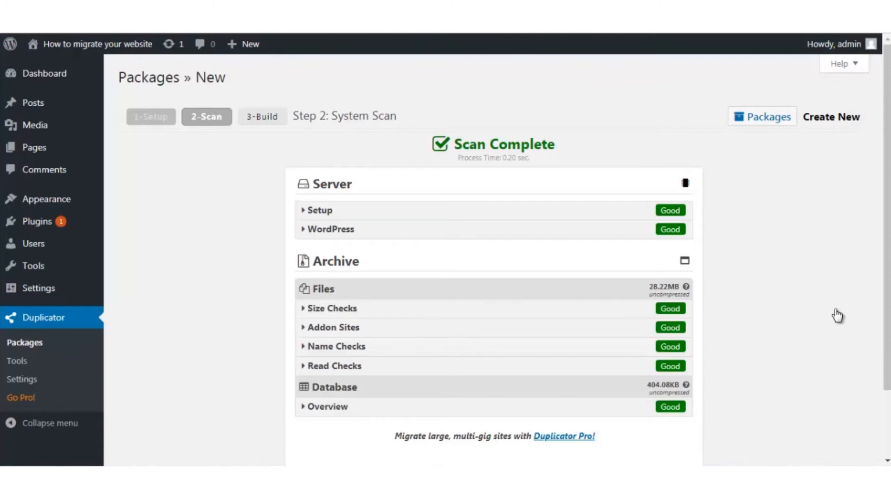
mouse_move(769, 283)
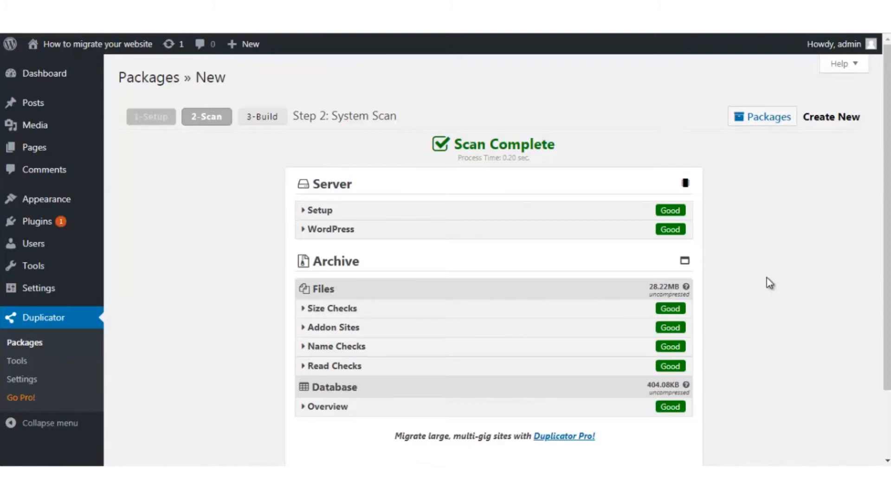
Step: Build the Wordpress_backup package from the scan results until it reports Package Completed
scroll(down, 3)
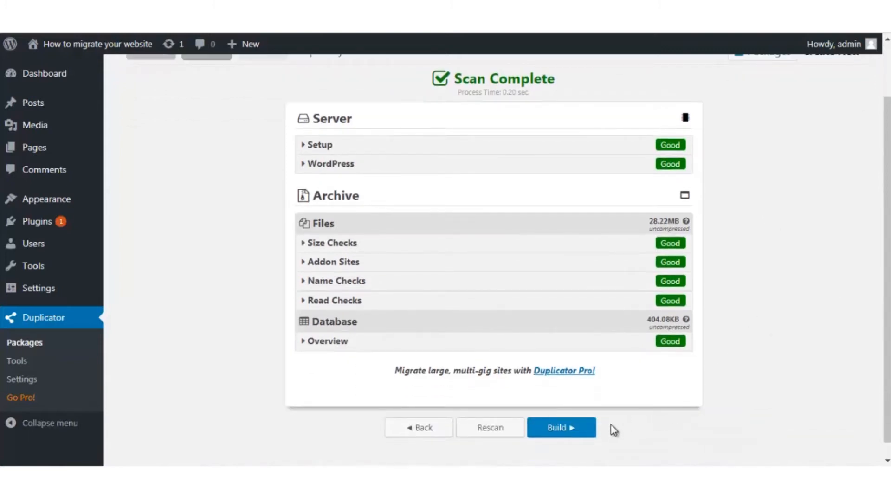
click(561, 428)
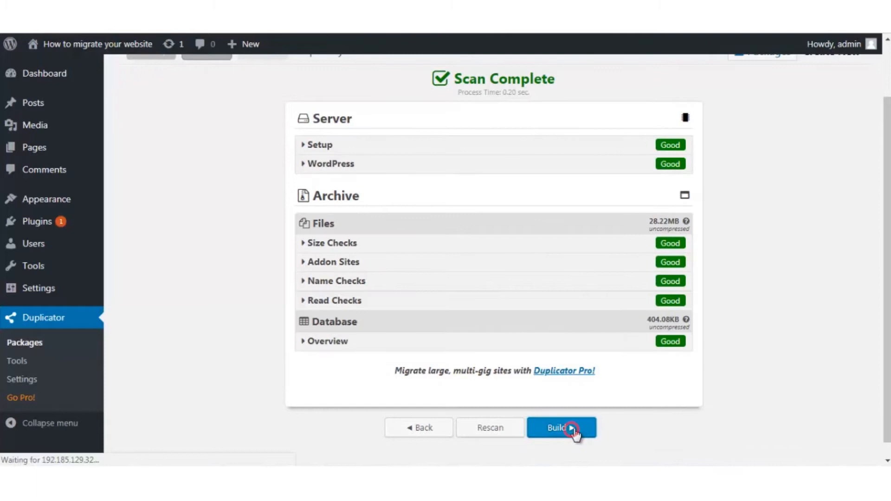
click(561, 428)
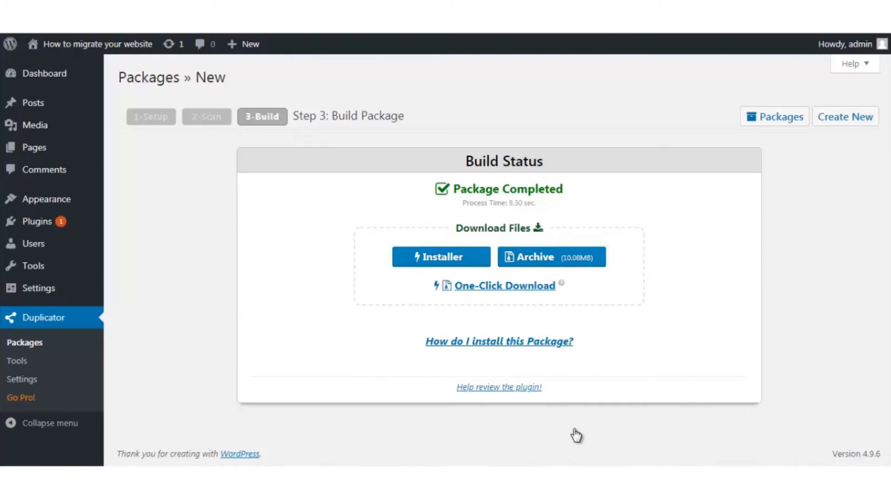
mouse_move(590, 416)
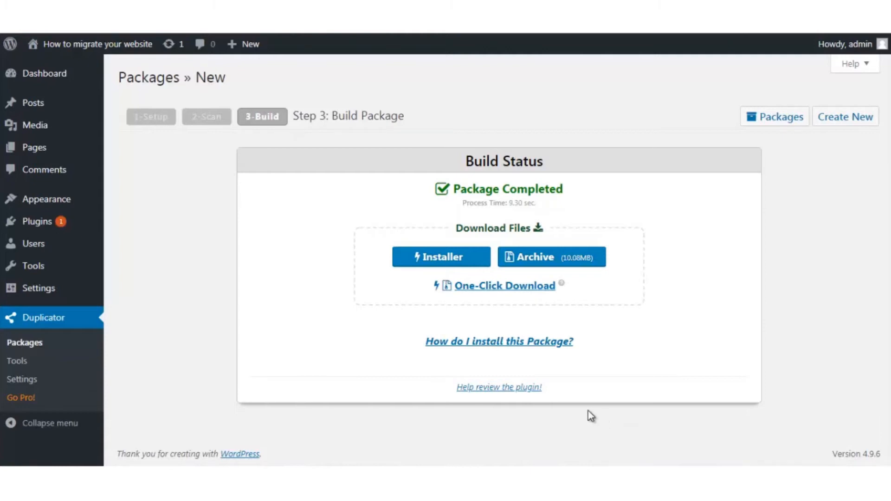
Step: Download the package's installer.php and Wordpress_backup zip archive files
click(441, 257)
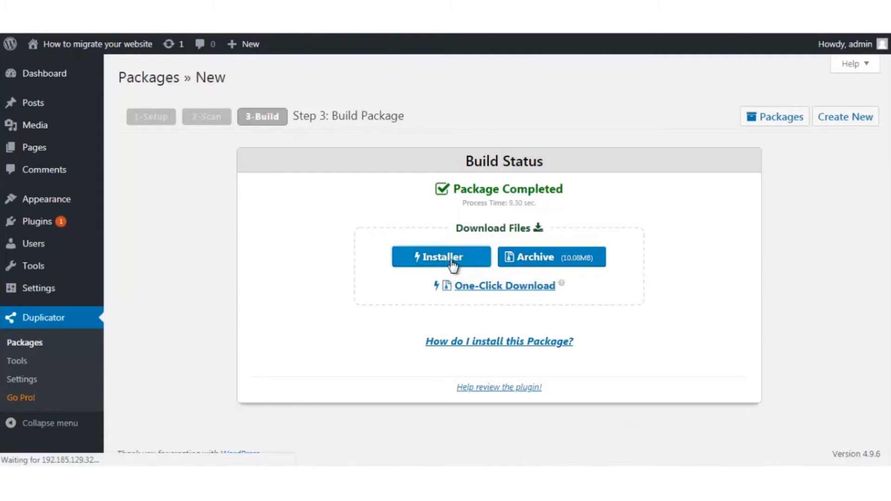
click(441, 256)
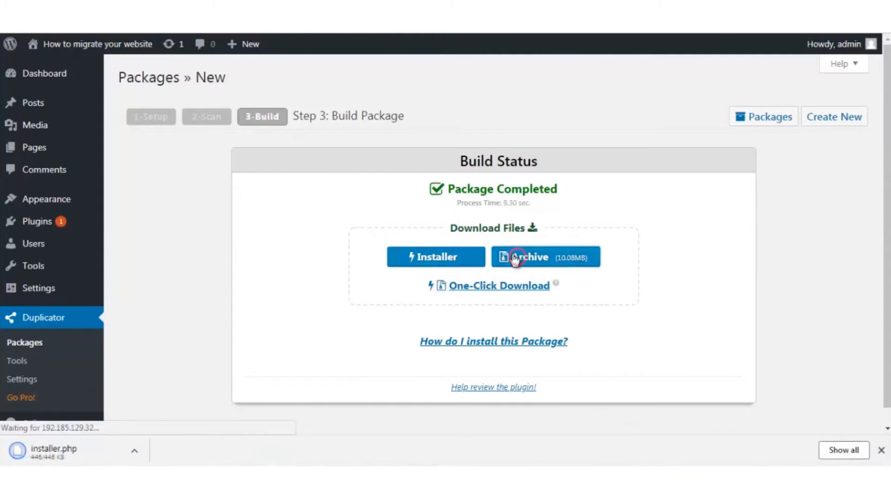
click(544, 256)
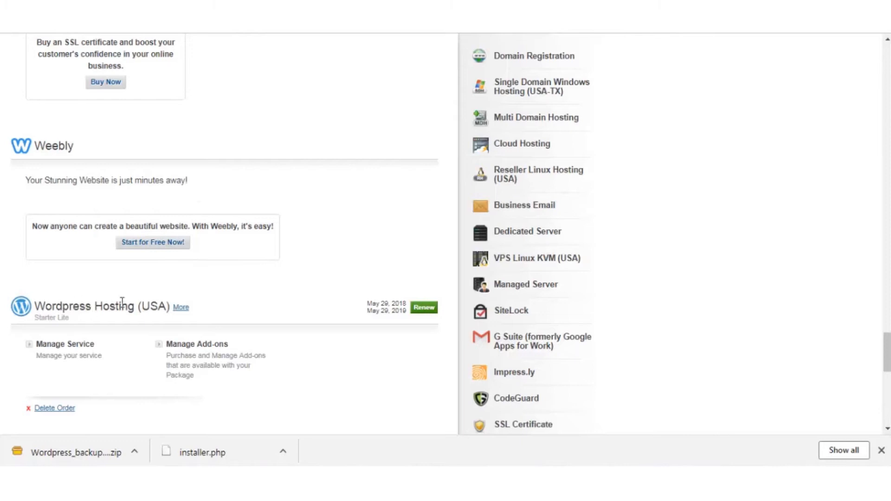
mouse_move(125, 345)
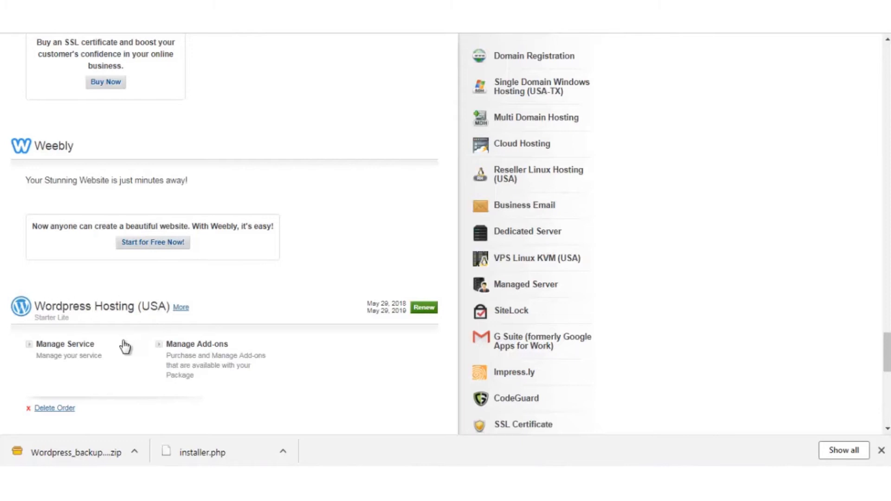
mouse_move(68, 347)
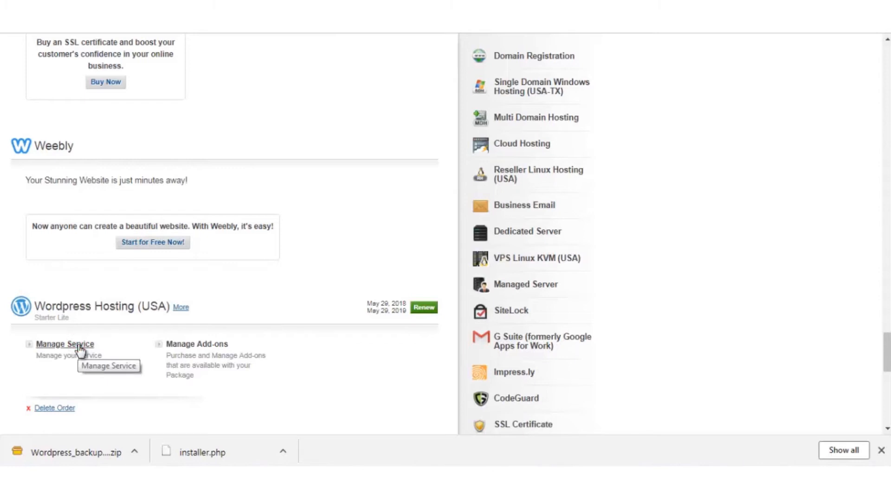
Step: Open Manage Service for the Wordpress Hosting (USA) plan
click(64, 344)
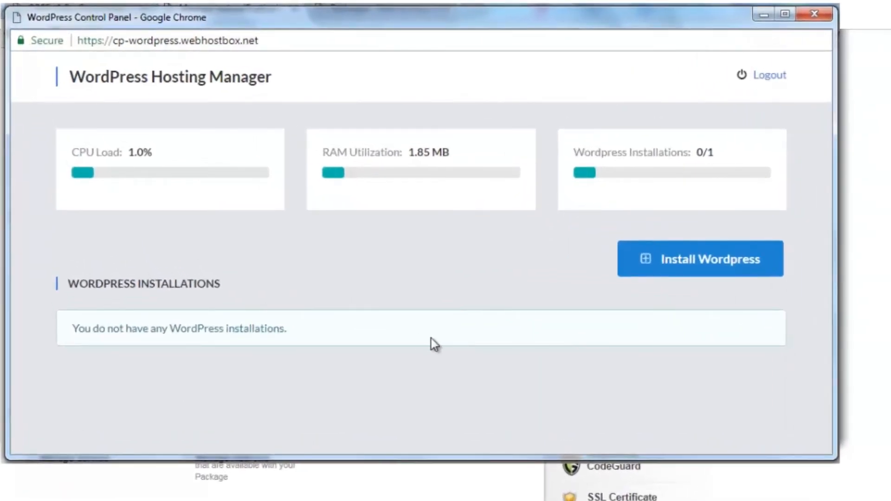
Step: Add a WordPress site at testverificationlink.com titled 'Wordpress - Test' with the suggested admin email
click(701, 258)
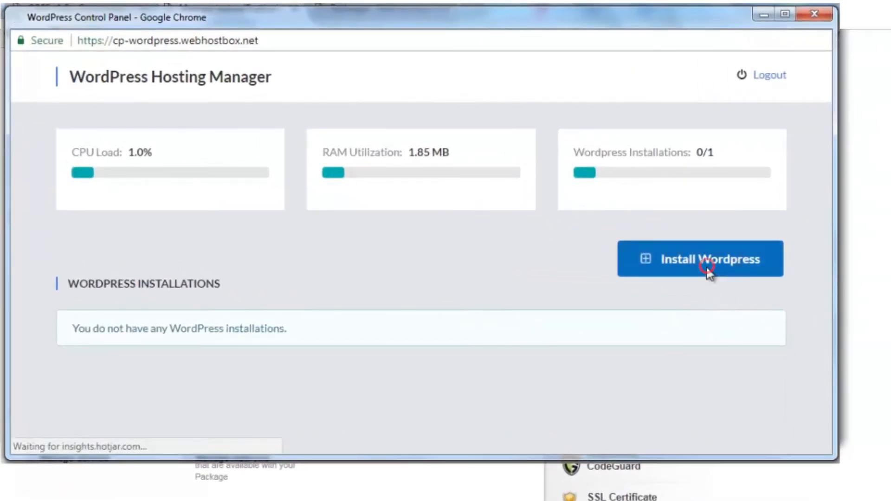
click(700, 258)
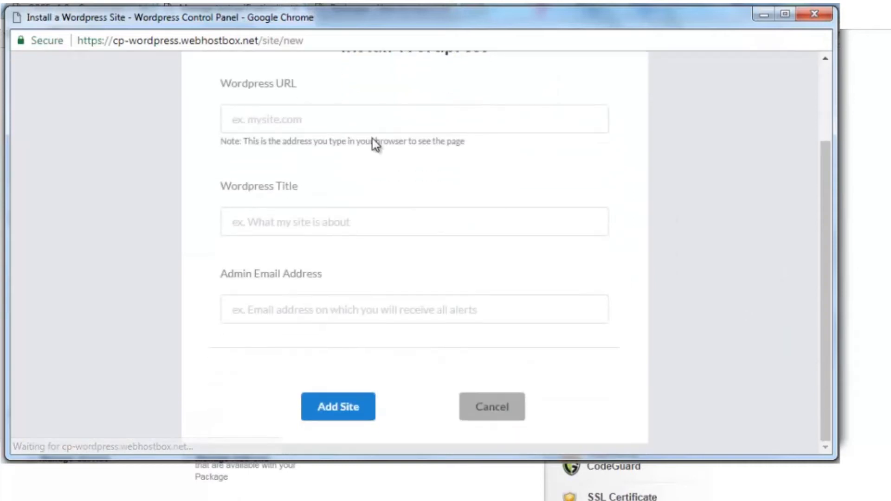
text(test)
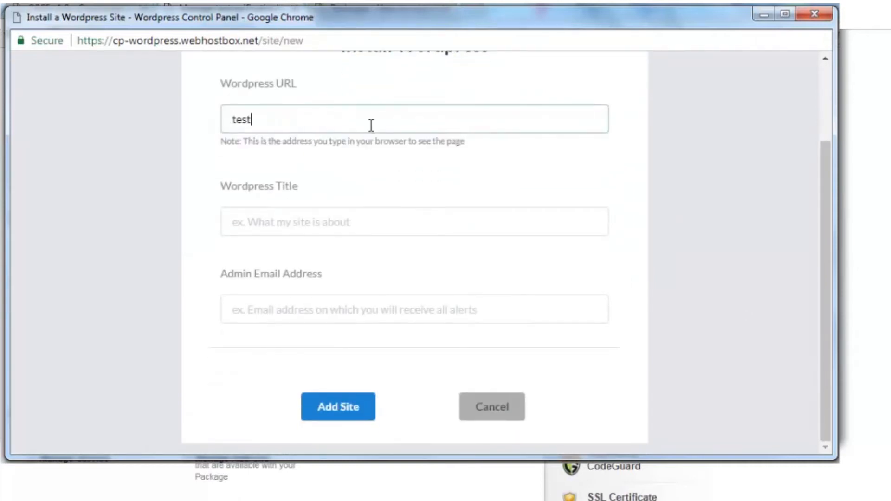
text(verificatio)
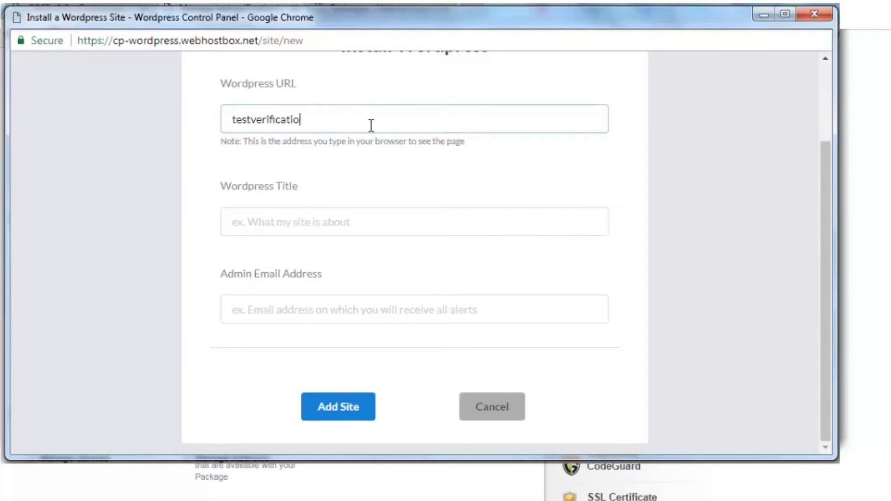
text(link/.)
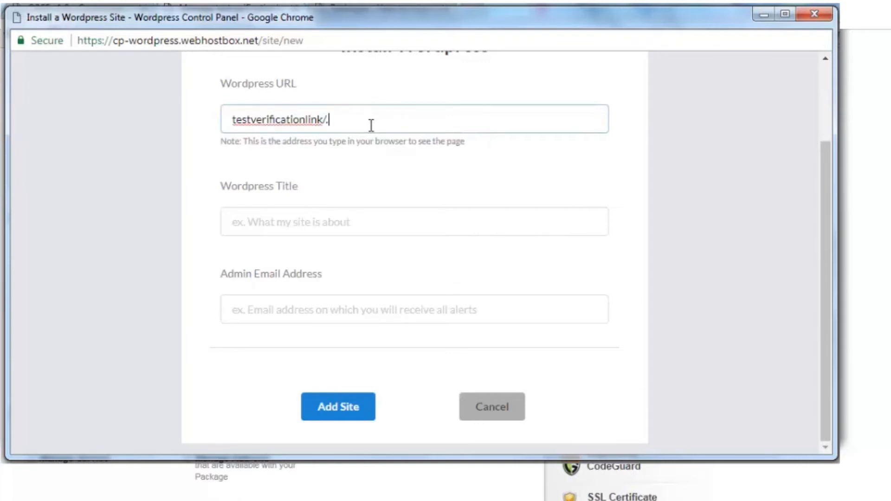
text(com)
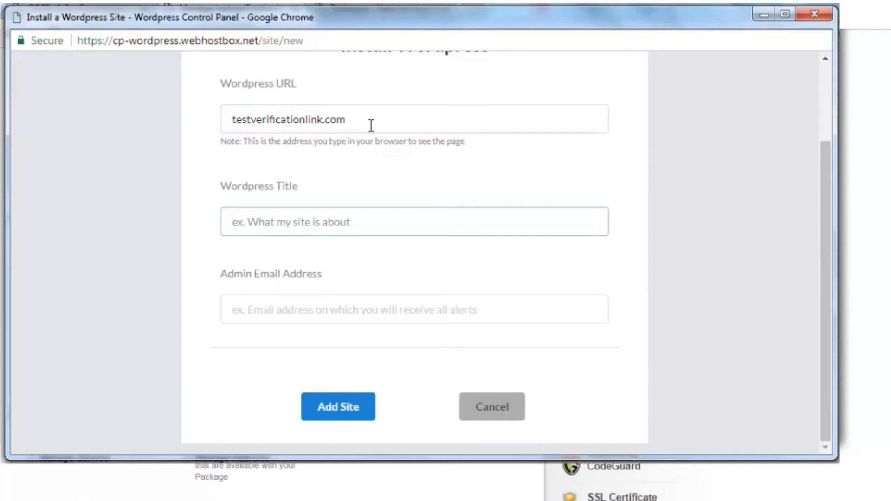
text(Wordpress)
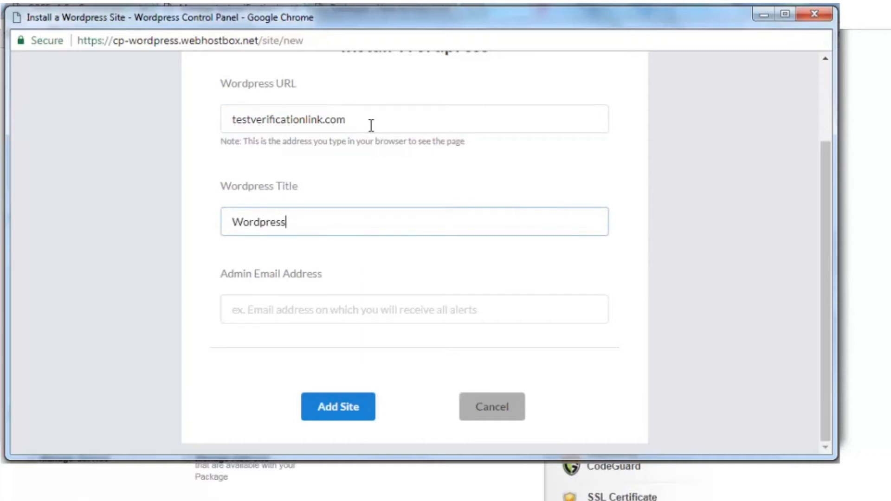
text(- Test)
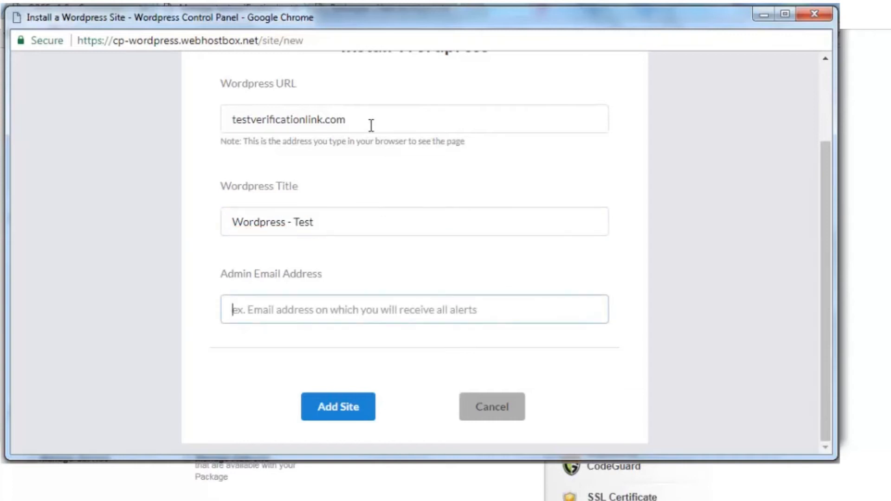
text(admin)
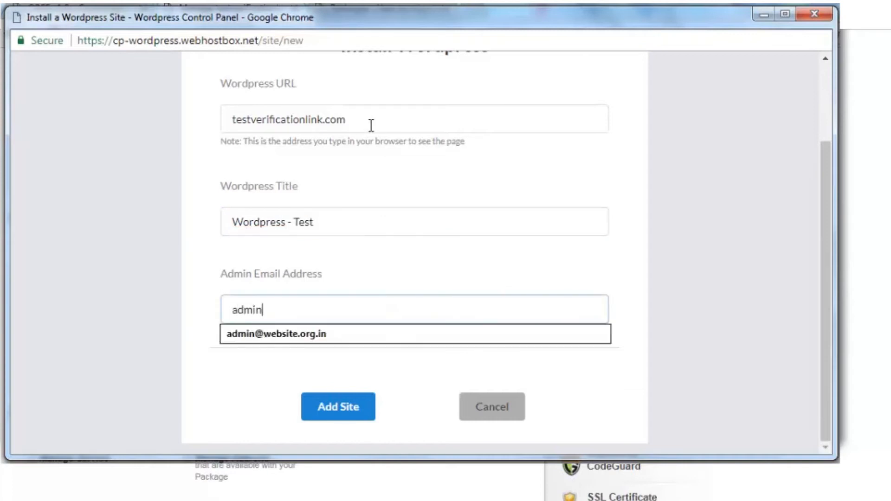
click(276, 334)
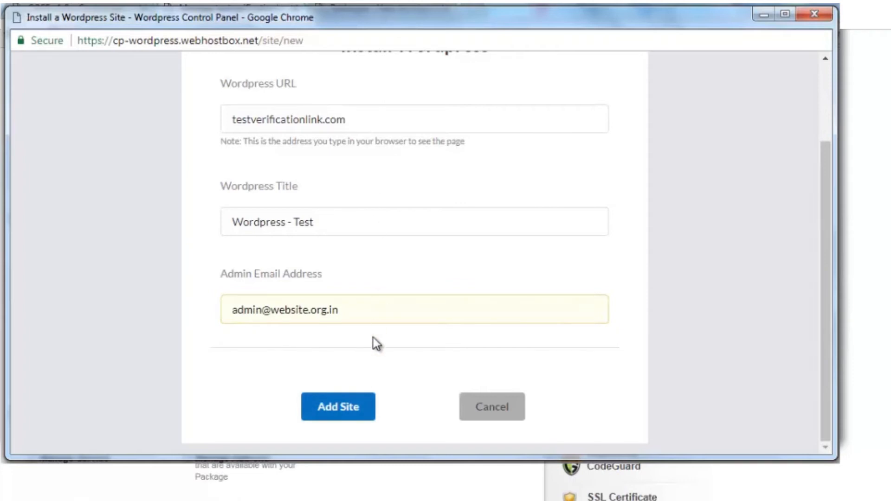
click(337, 406)
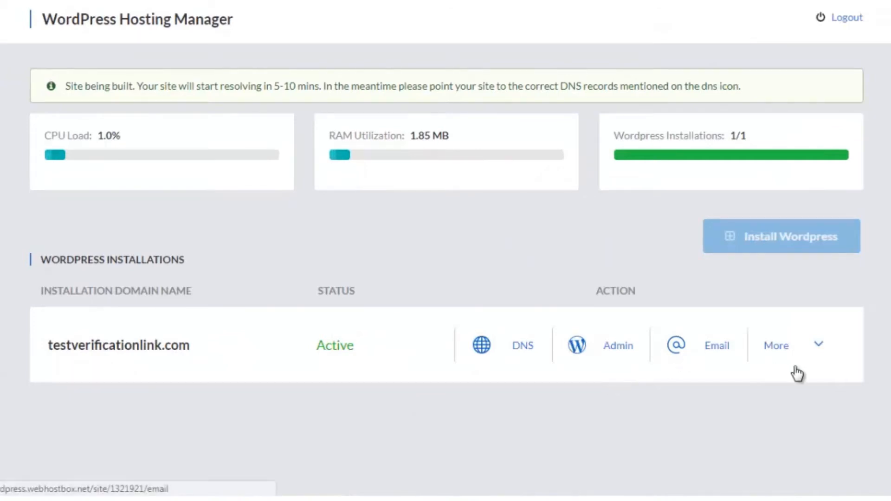
Step: Expand More actions on the testverificationlink.com installation row
click(776, 345)
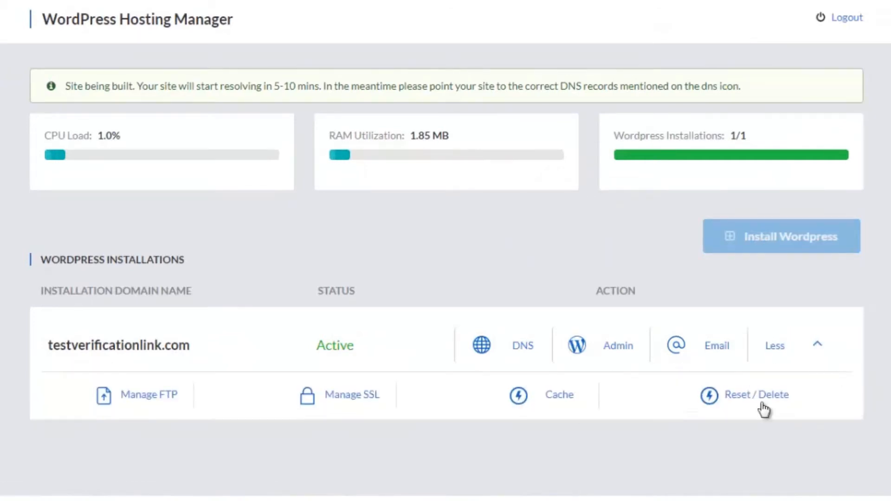
mouse_move(350, 418)
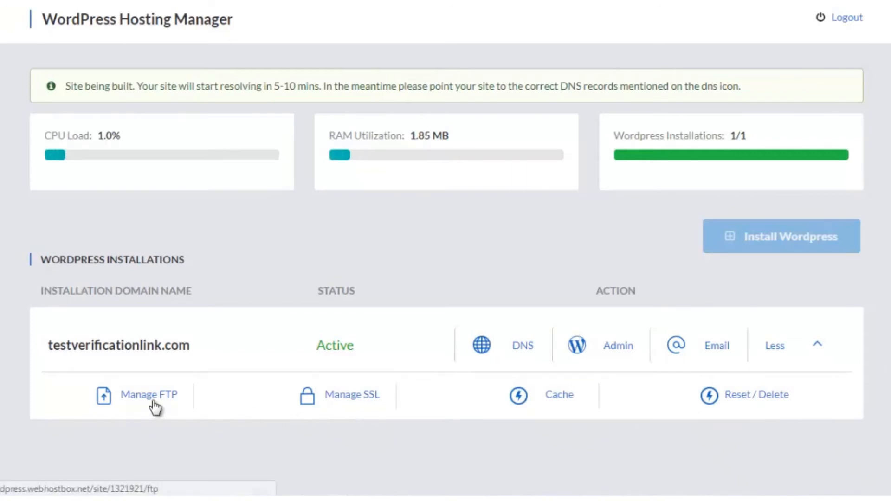
Step: Under Manage FTP, add an FTP account 'login' with its password for testverificationlink.com
click(148, 395)
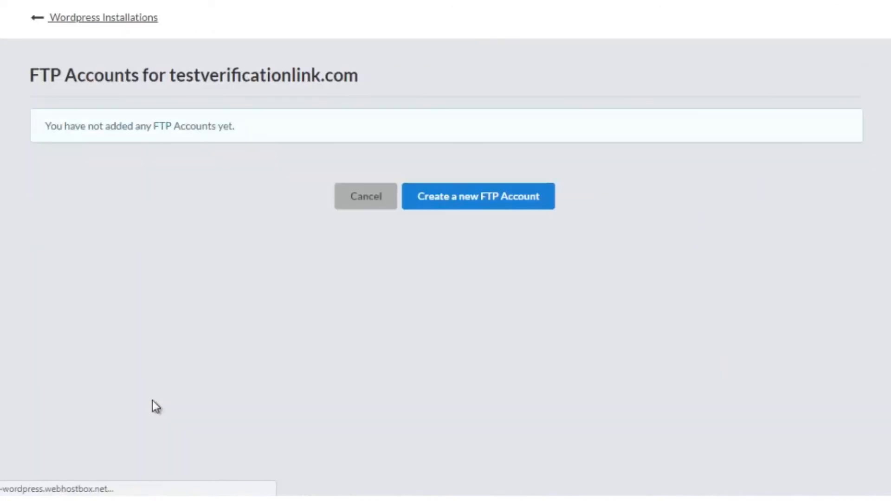
mouse_move(457, 207)
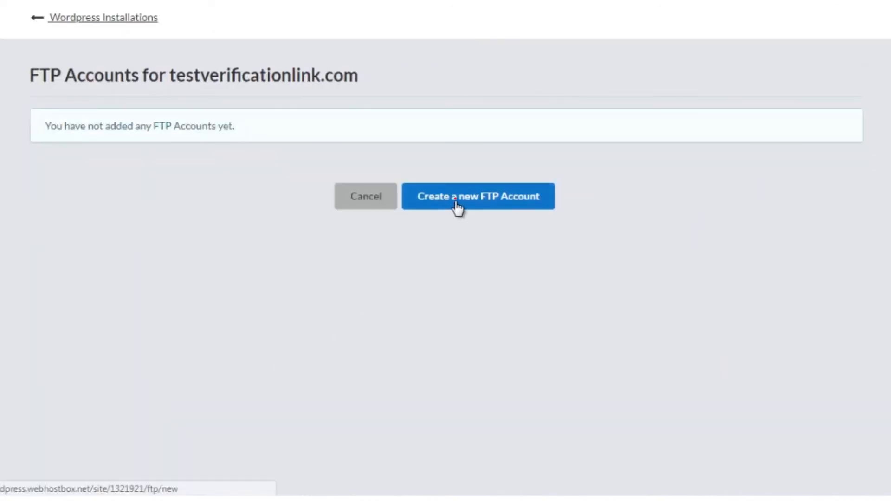
click(478, 196)
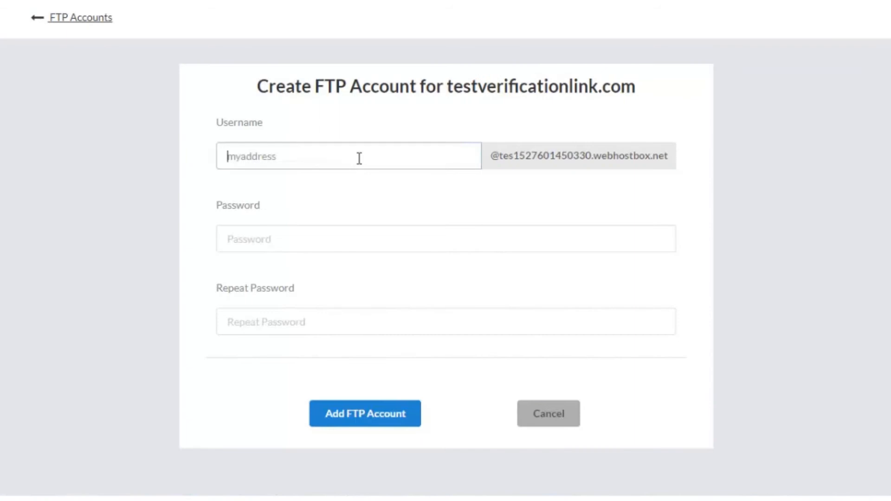
text(login)
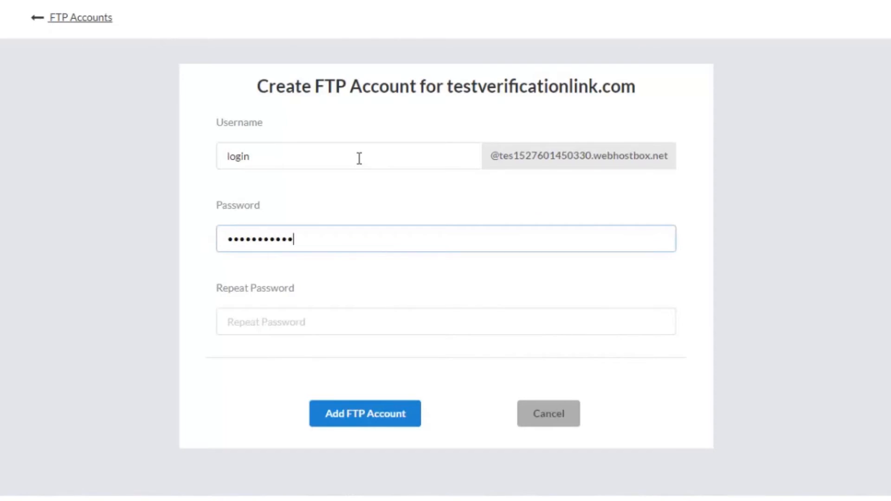
text(•)
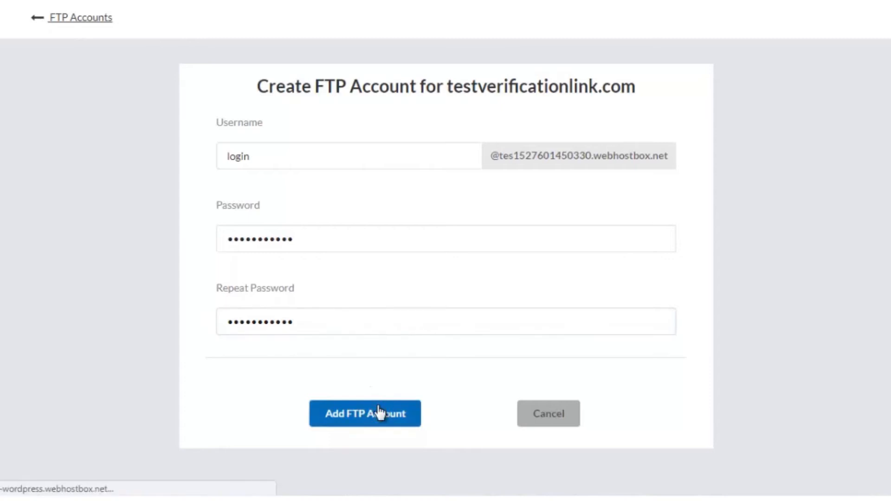
click(365, 413)
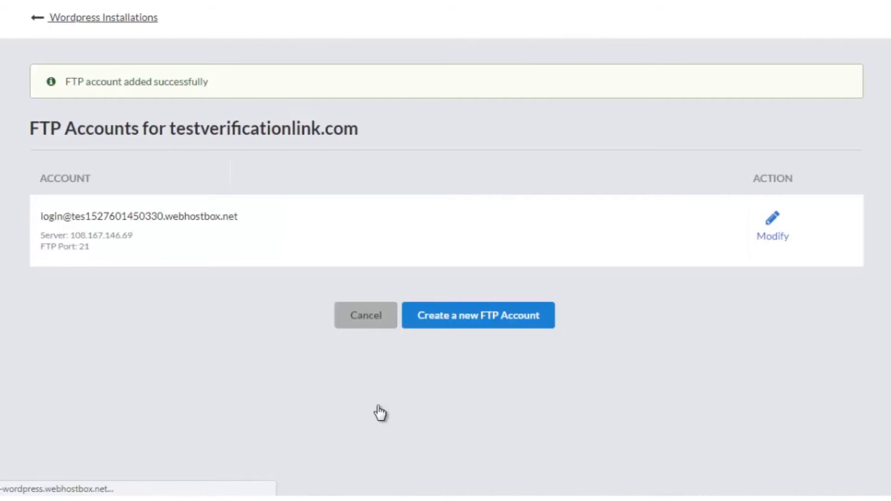
mouse_move(864, 446)
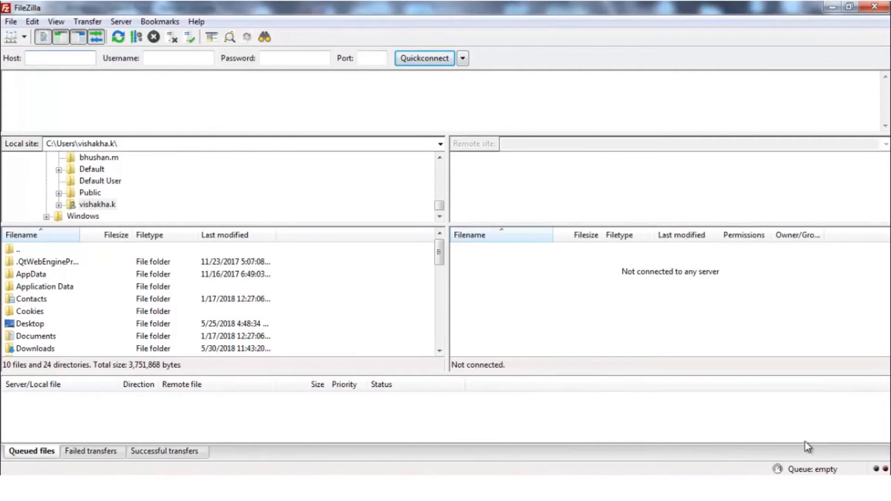
Step: Enter the FTP host, username, password and port 21, then Quickconnect to the server
click(60, 58)
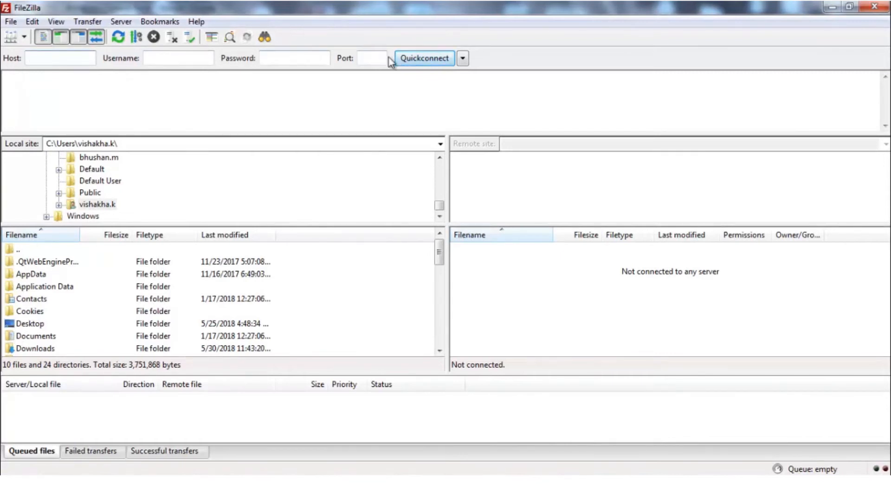
click(60, 58)
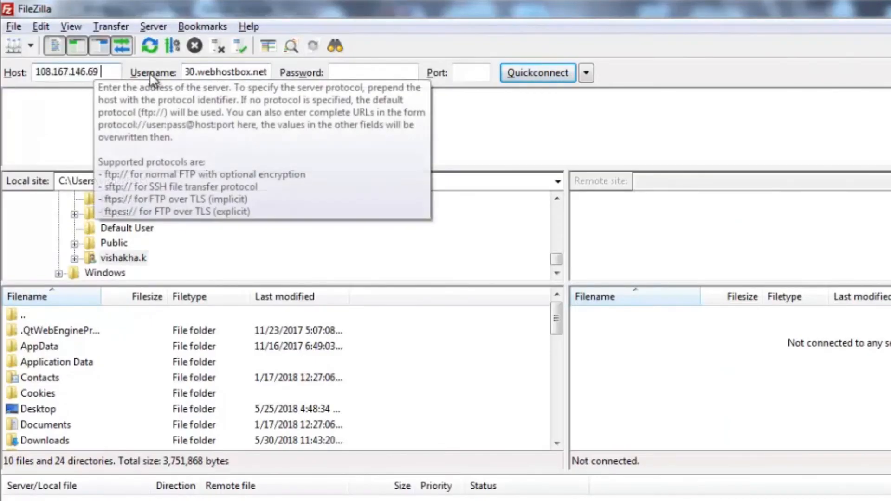
click(373, 72)
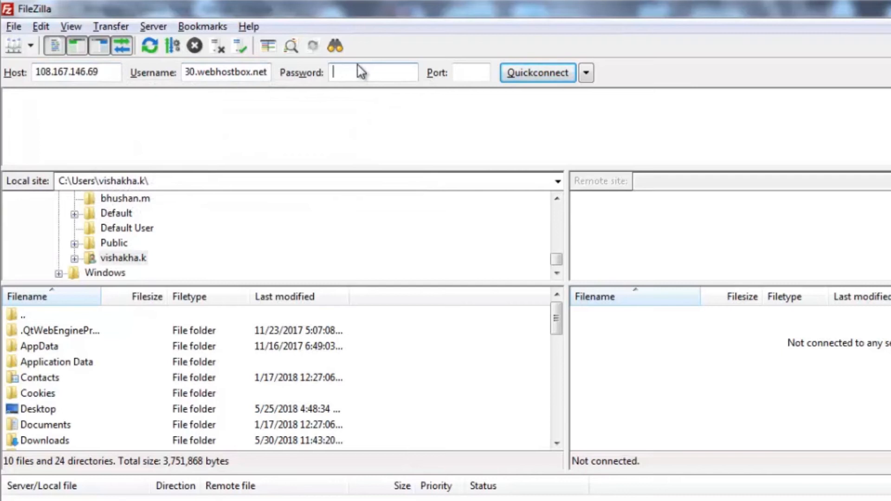
text(••••)
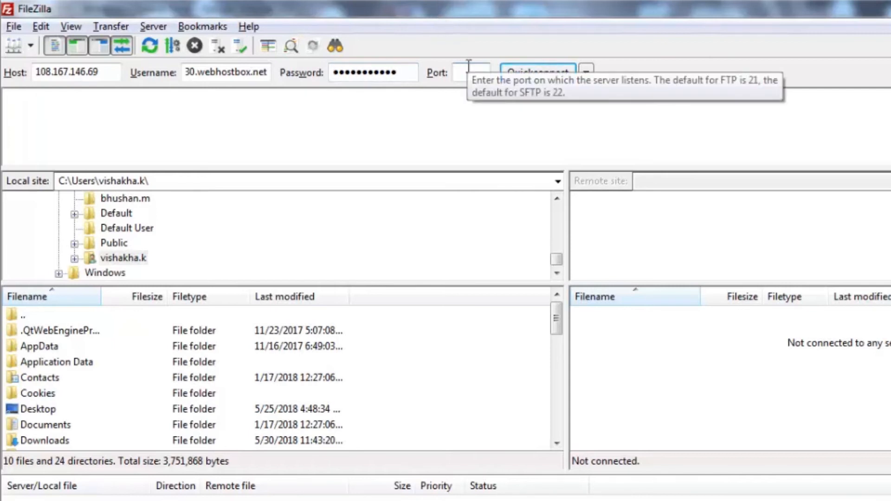
text(21)
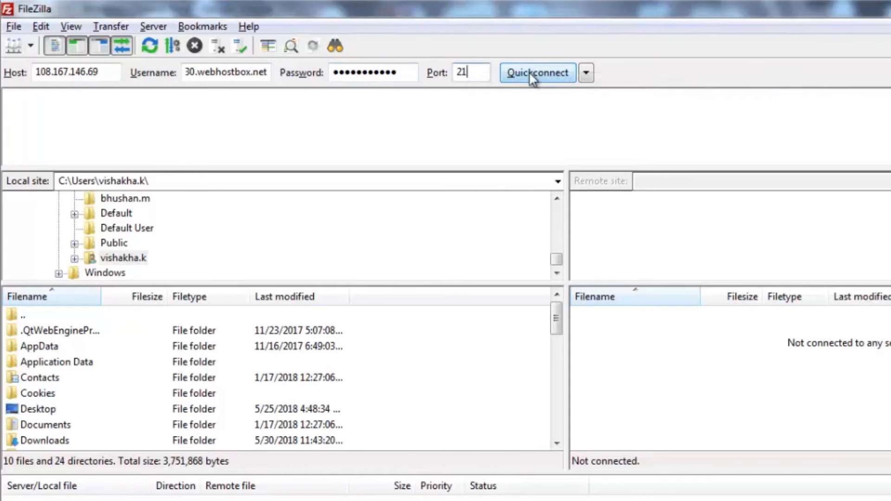
click(536, 72)
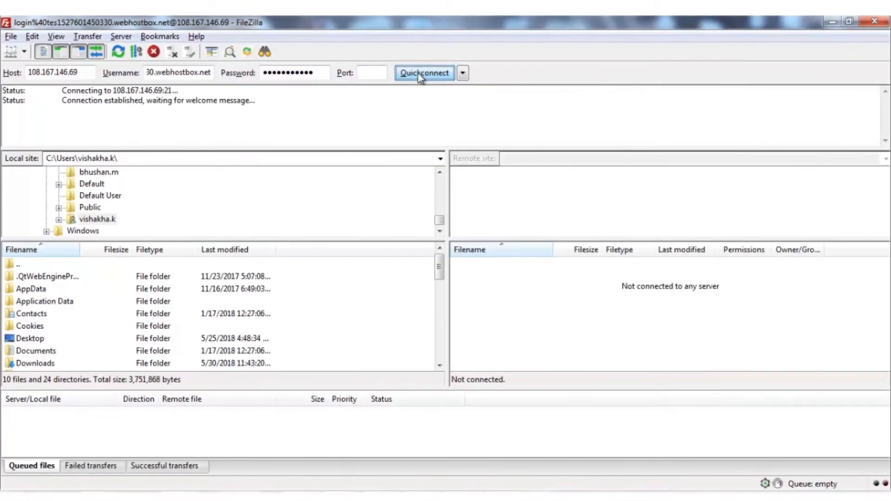
Step: Always trust the server's TLS certificate so FileZilla finishes logging in
click(423, 73)
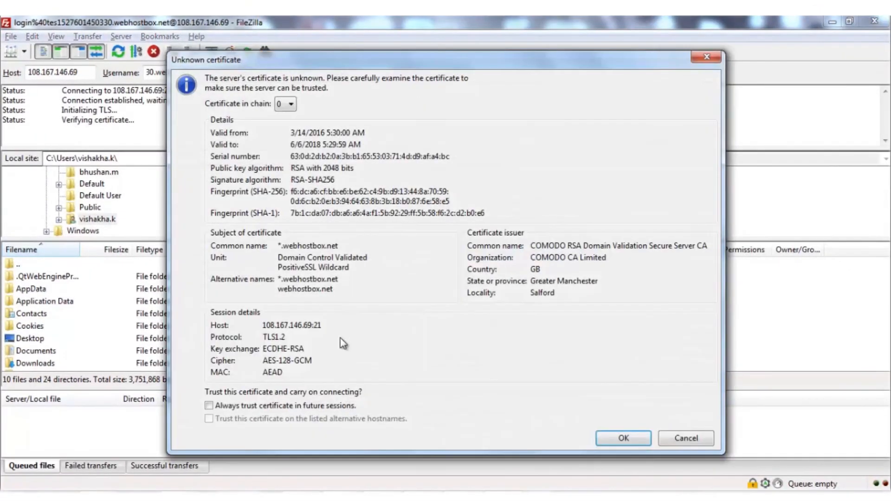
click(208, 406)
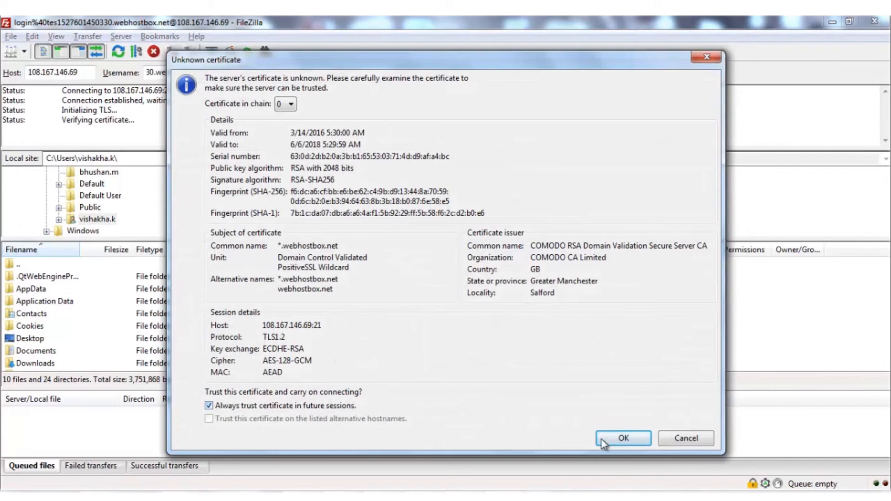
click(622, 438)
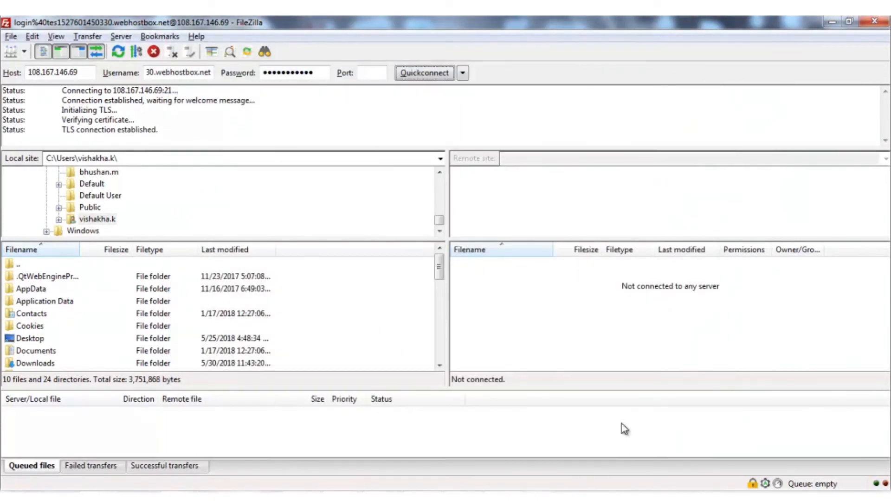
click(424, 73)
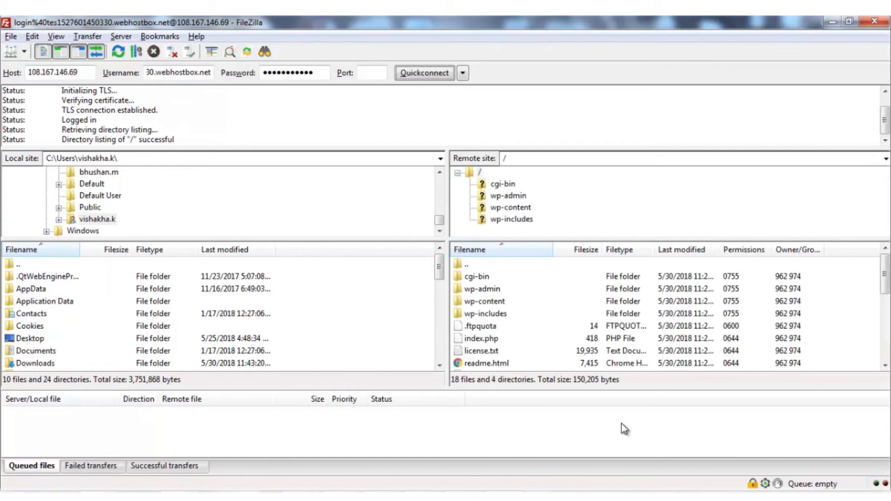
mouse_move(603, 359)
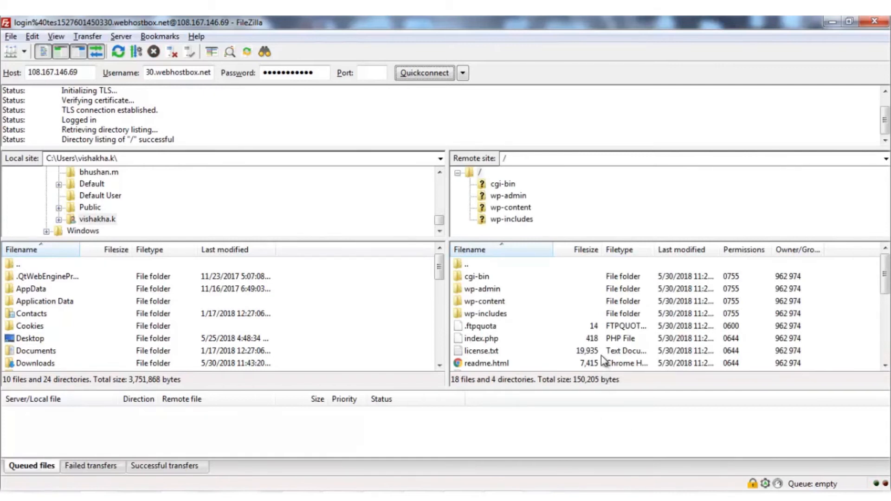
mouse_move(498, 329)
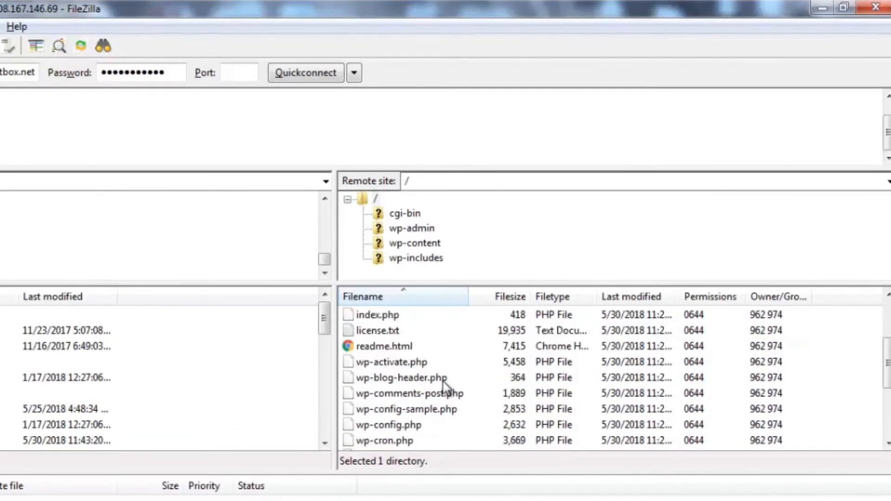
Step: Download wp-config.php from the remote file list into the local Wordpress folder
click(389, 425)
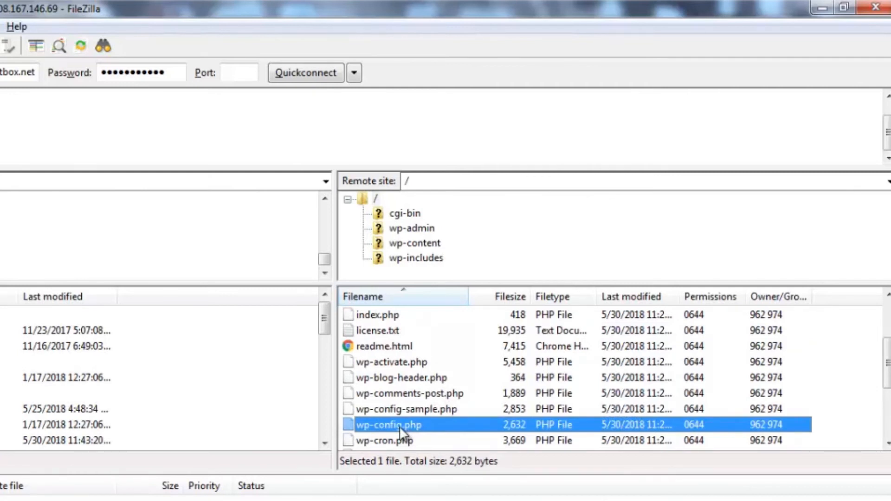
right_click(389, 425)
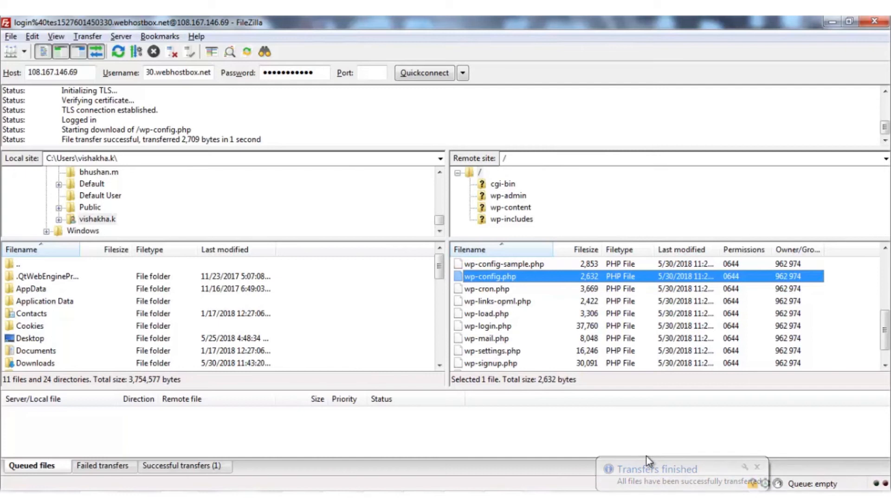
click(756, 468)
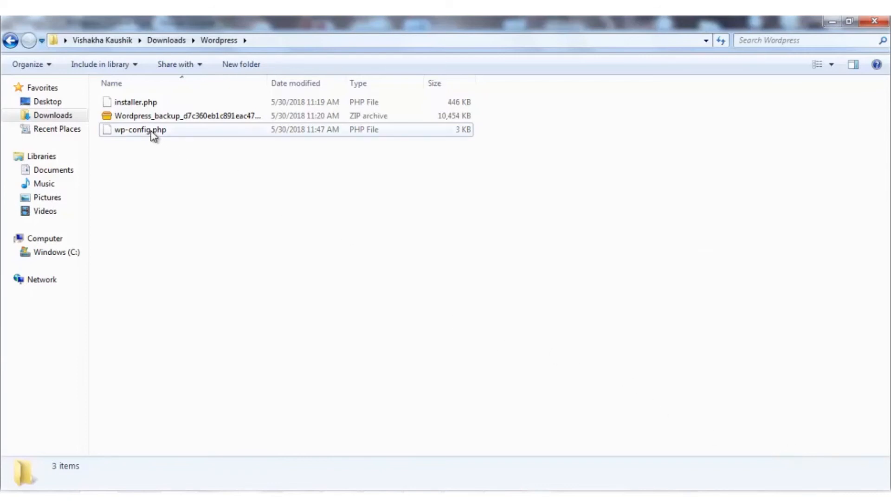
mouse_move(150, 129)
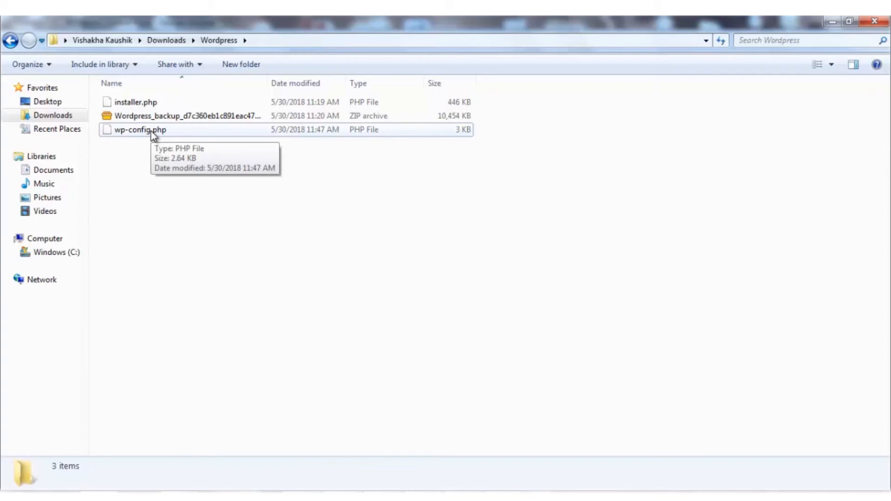
Step: Edit wp-config.php with Notepad++ and scroll to its MySQL database settings
right_click(139, 130)
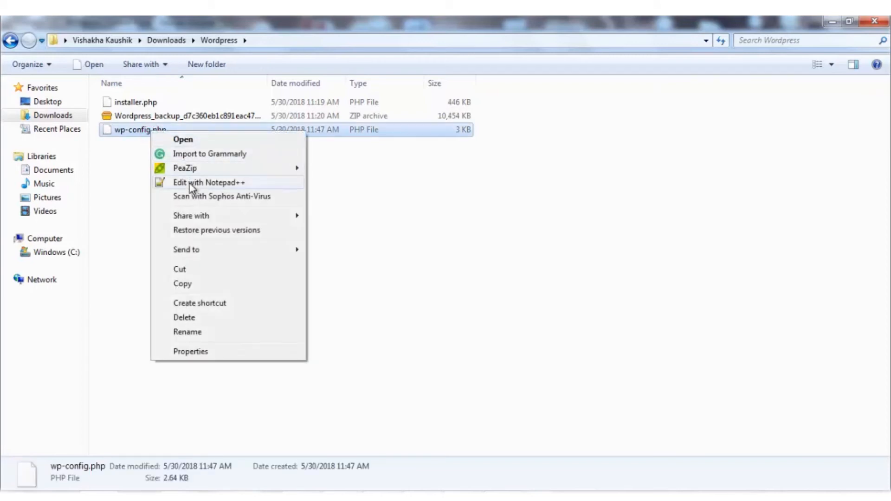
click(209, 182)
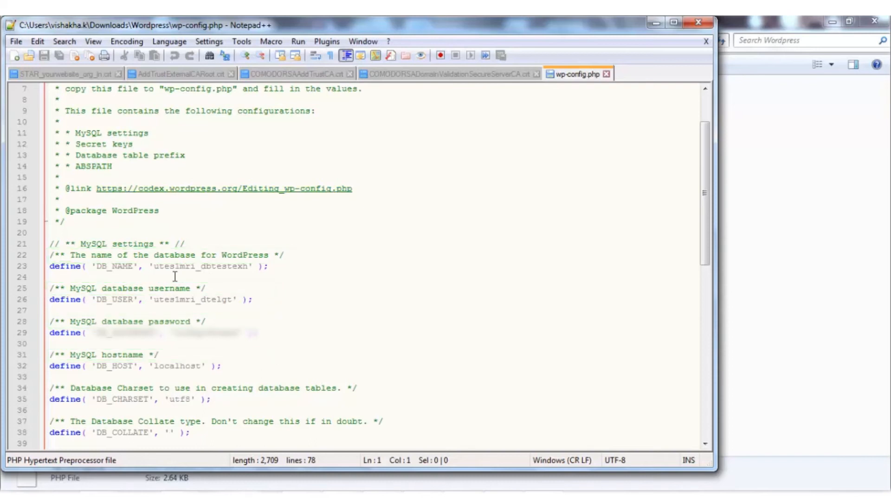
scroll(down, 3)
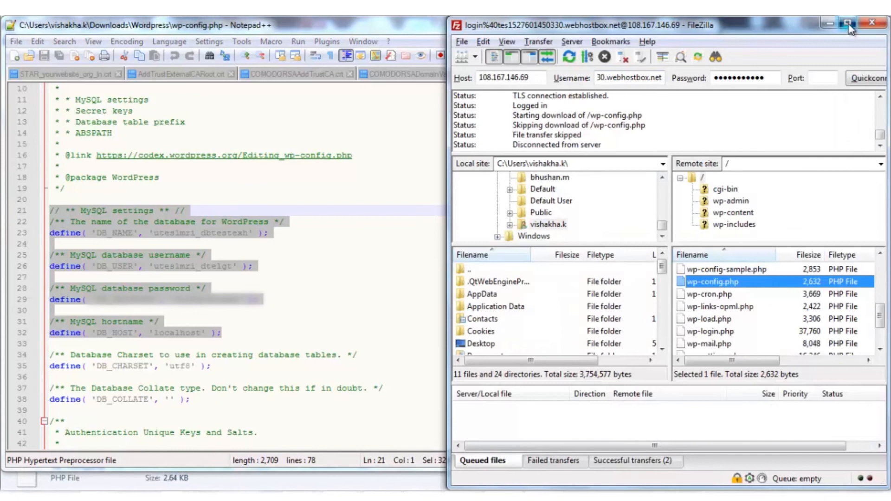
Step: Maximize FileZilla, select everything on the server, and delete the 18 files and 4 directories
click(849, 25)
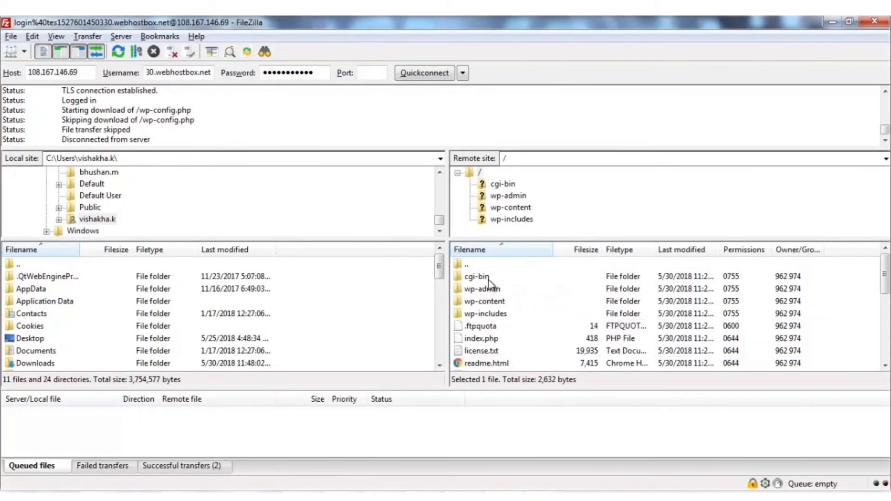
key(ctrl+a)
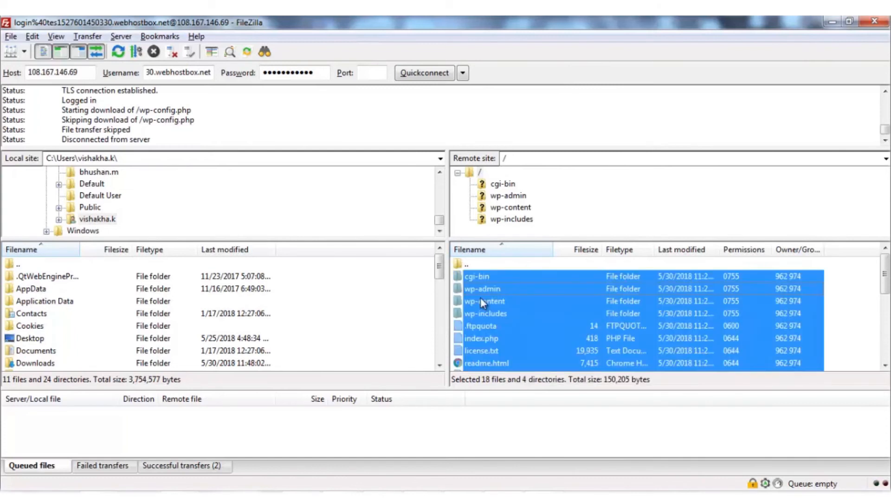
right_click(482, 301)
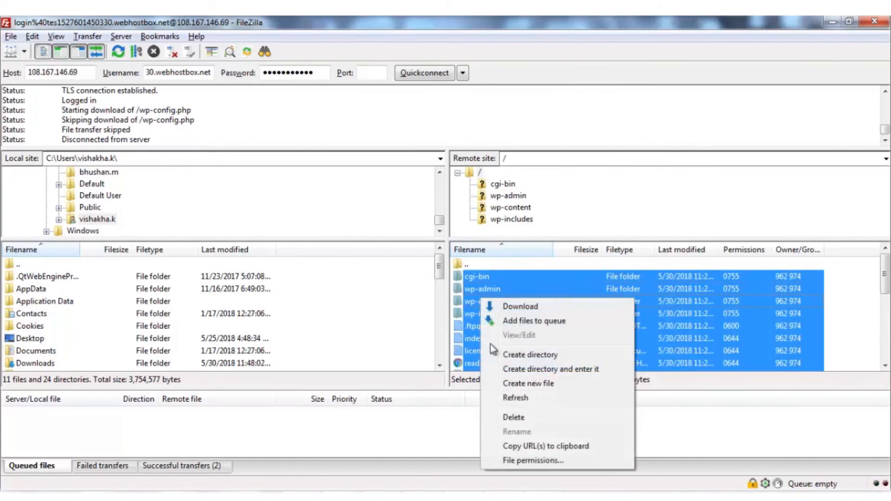
click(514, 417)
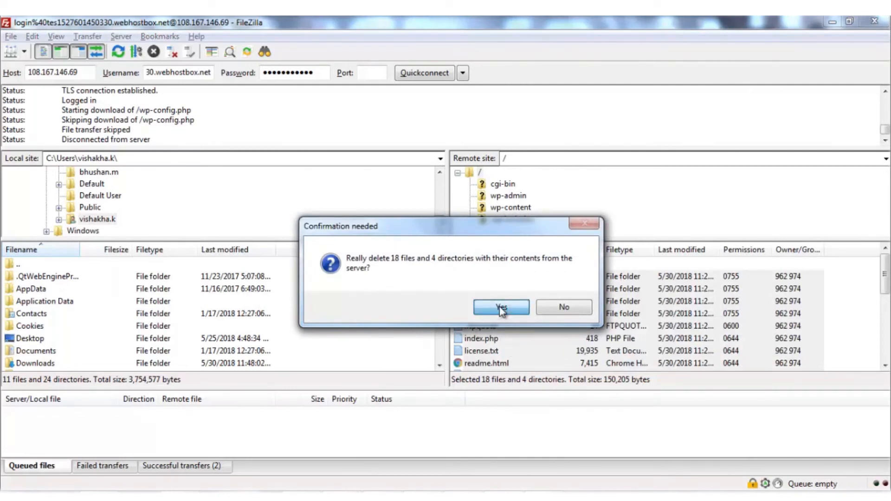
click(500, 307)
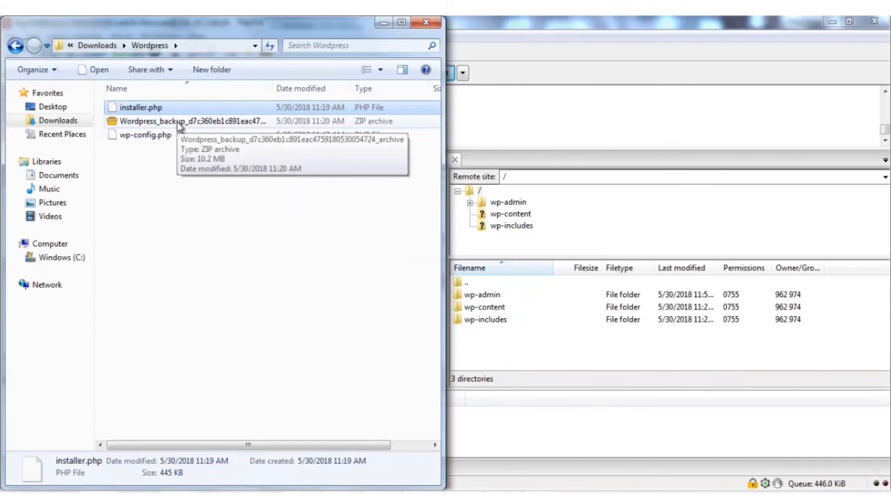
Step: Drag the WordPress backup zip archive into FileZilla's remote root folder, then minimize Explorer
click(193, 121)
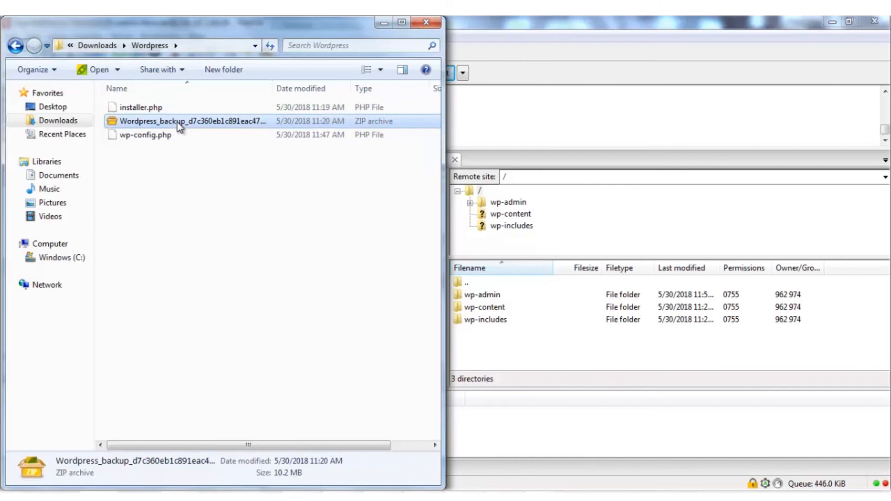
drag(191, 120, 497, 329)
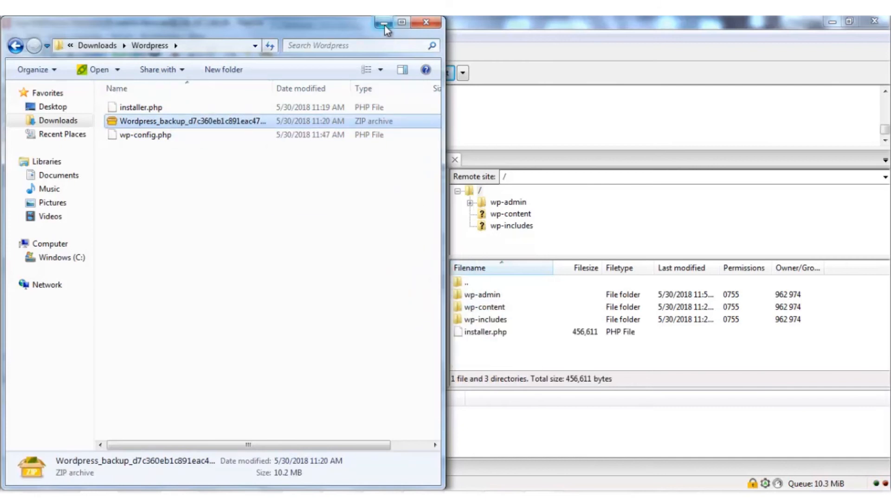
click(384, 23)
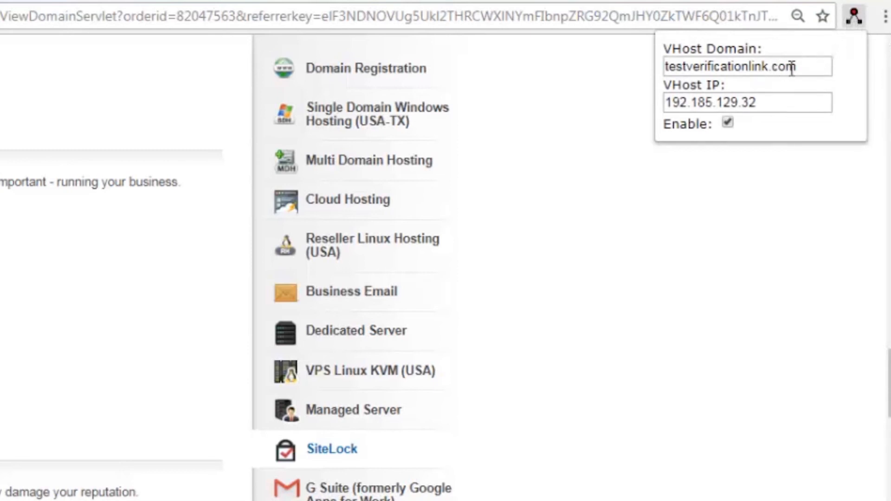
Step: Copy the server IP from testverificationlink.com's DNS records and enter 108.167.146.69 as VHost IP
click(747, 102)
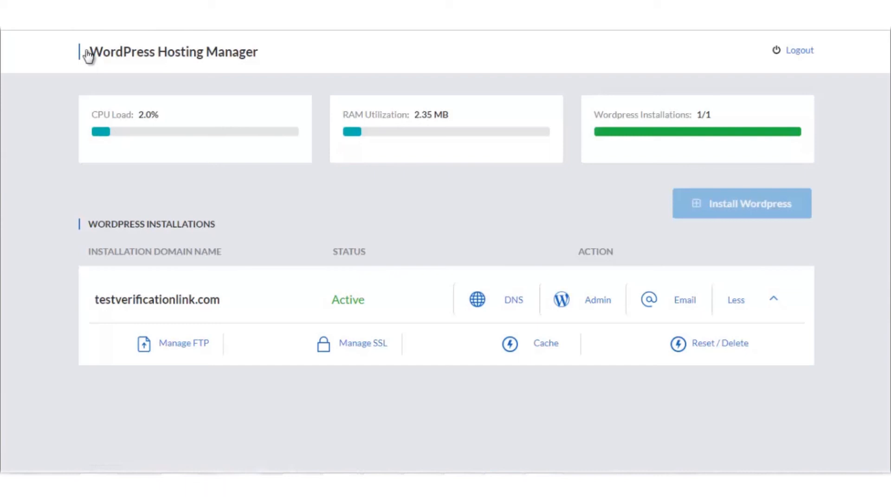
click(512, 300)
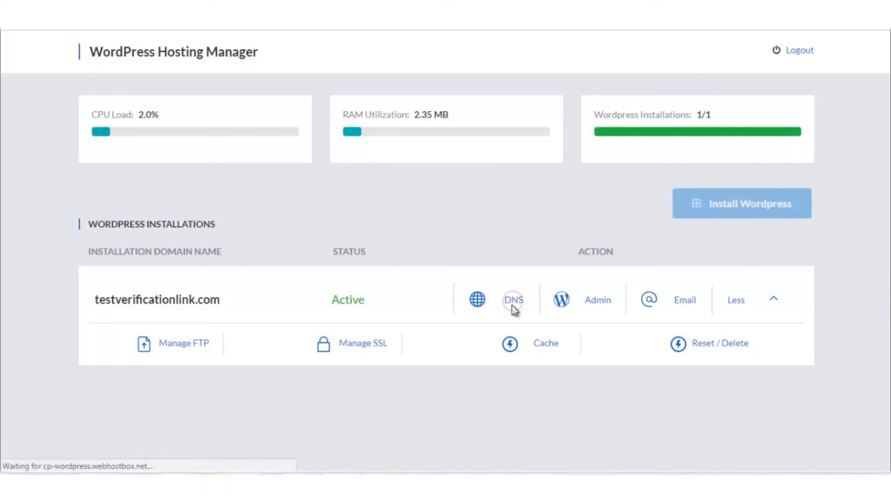
click(512, 300)
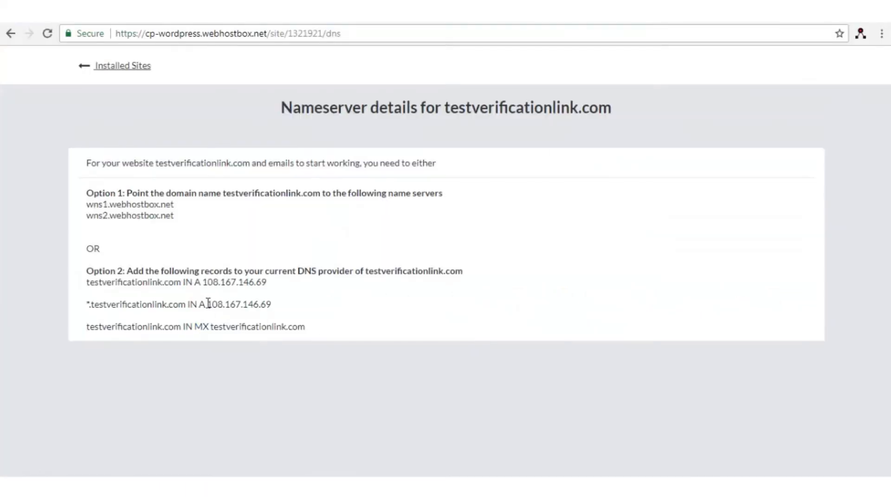
drag(208, 304, 271, 303)
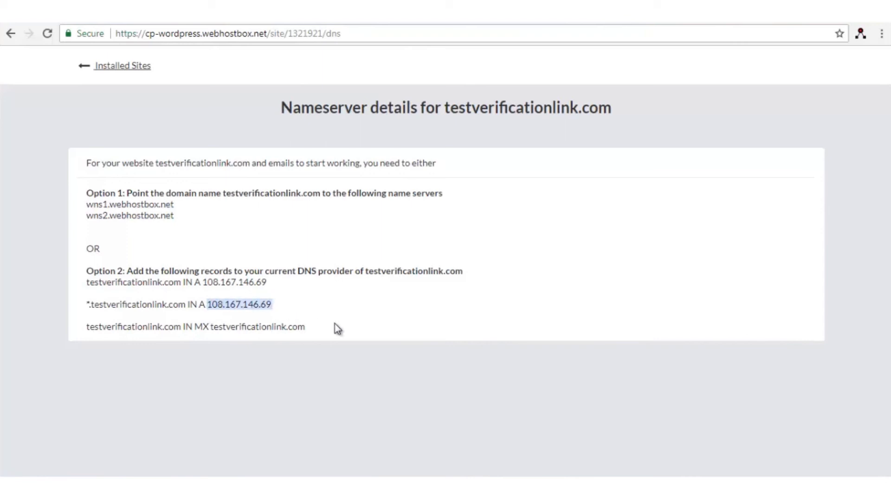
mouse_move(863, 43)
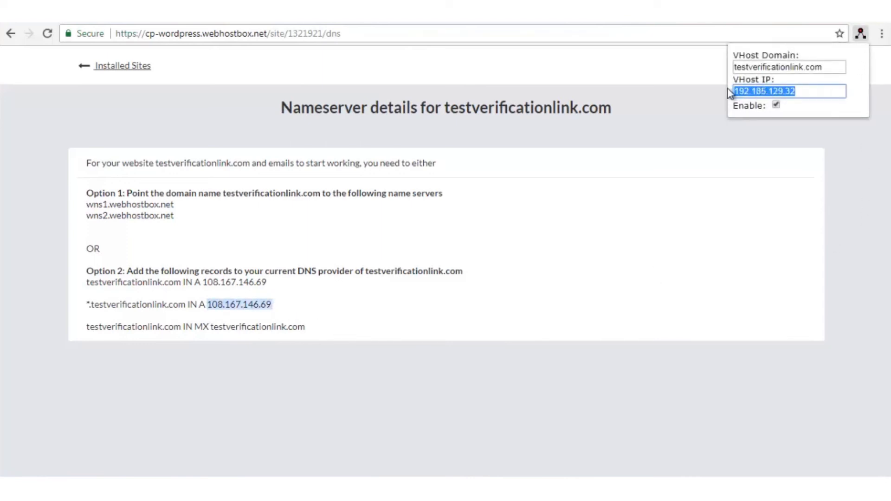
text(108.167.146.69/installer.php)
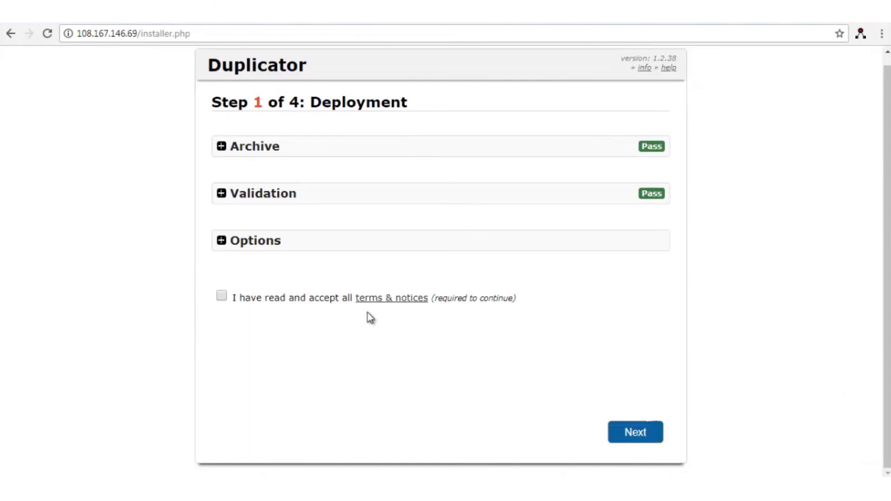
mouse_move(231, 304)
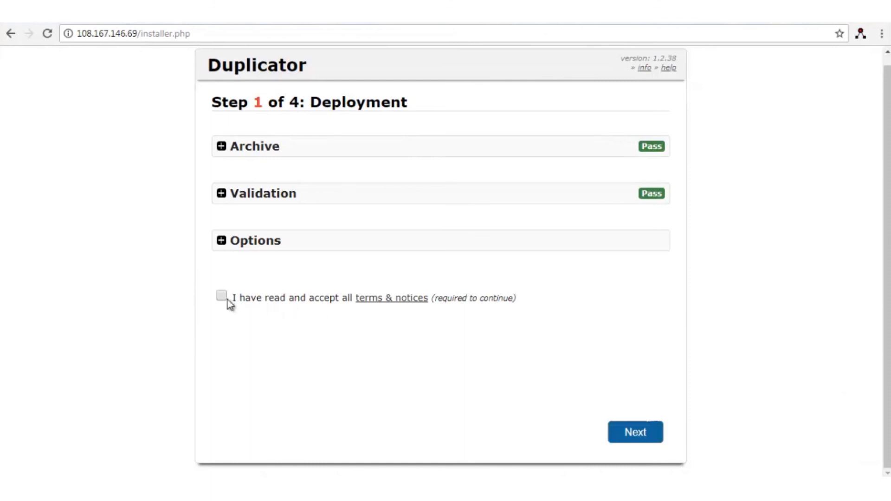
Step: Accept the terms, enter the utes1mri_dtelgt database credentials, and confirm the database install
click(221, 296)
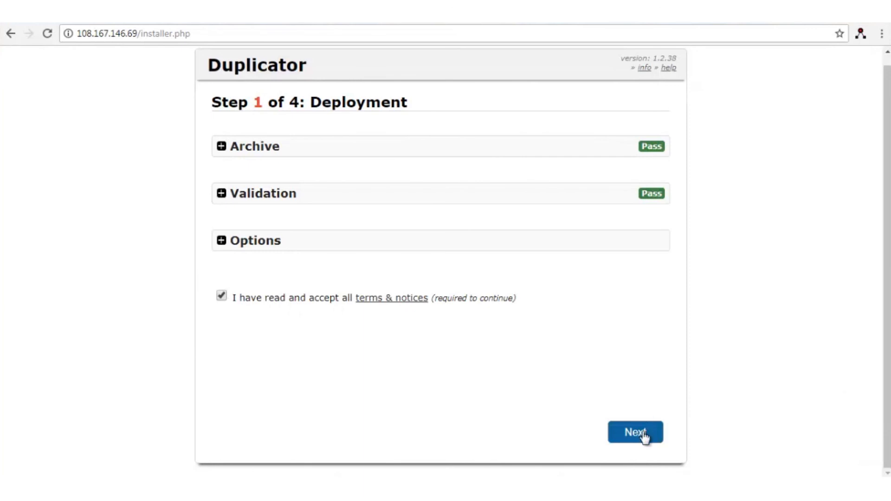
click(635, 432)
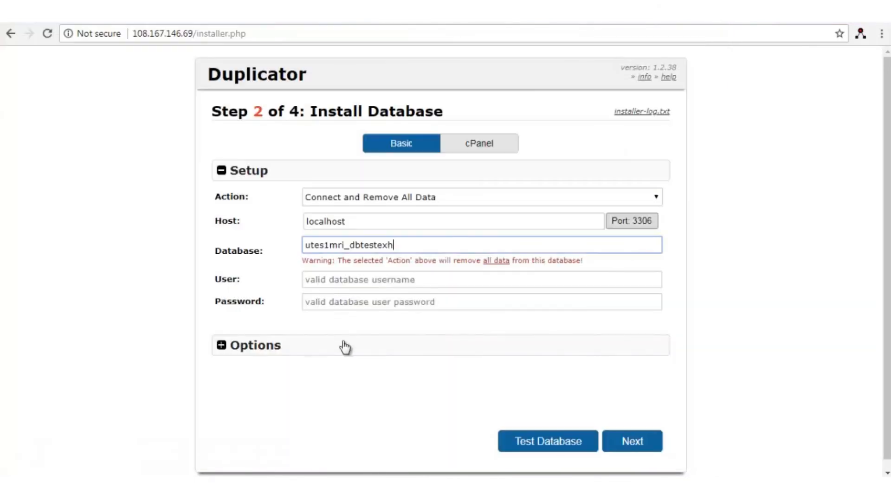
text(utes1mri_dtelgt)
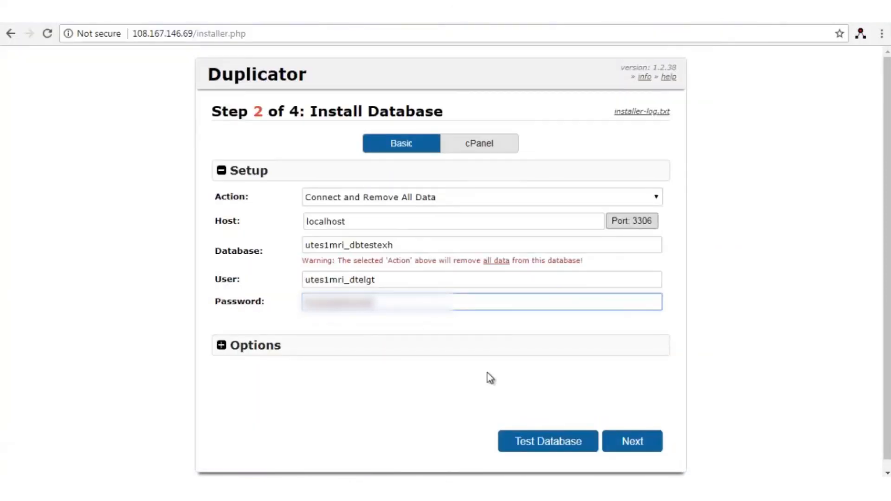
click(632, 441)
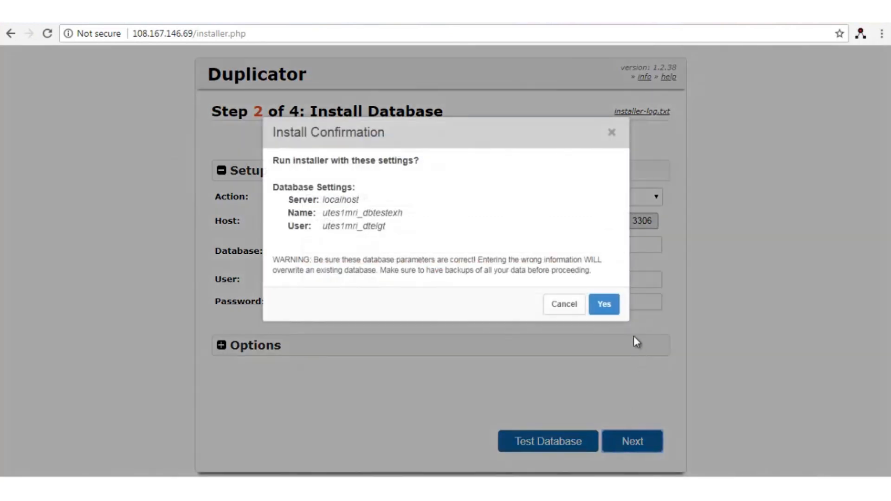
click(604, 304)
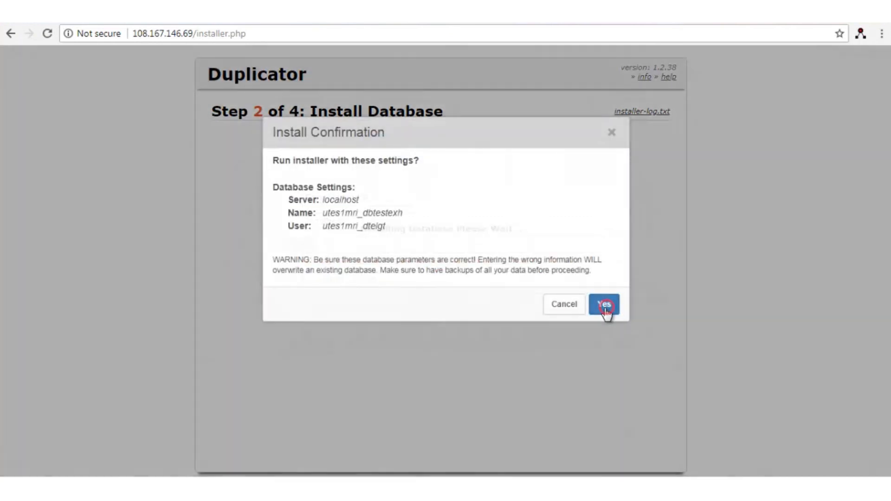
click(603, 305)
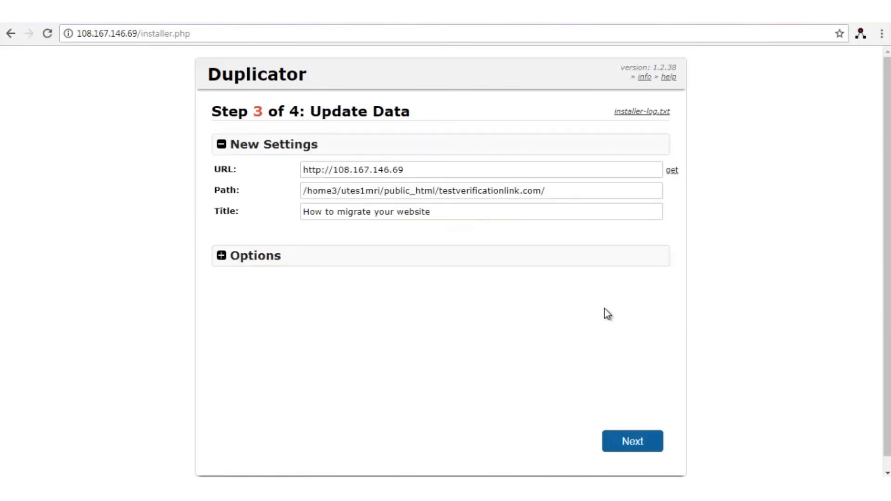
Step: Accept the proposed URL, path and title on Step 3 of 4 and continue
click(632, 441)
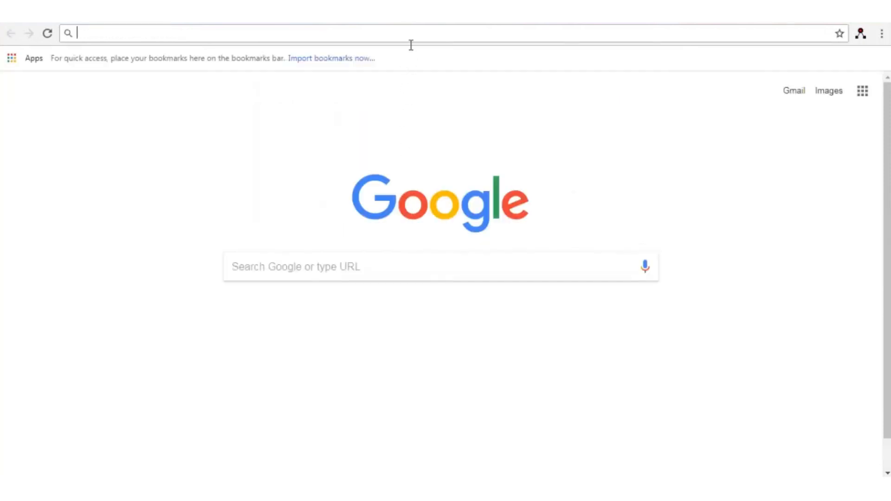
Step: Type 'testverificationlin' into the new tab's address bar
text(test)
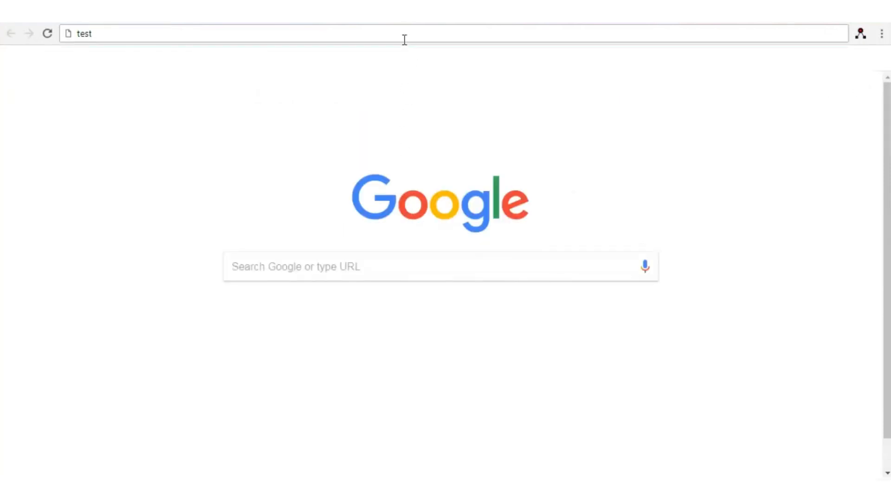
text(verifica)
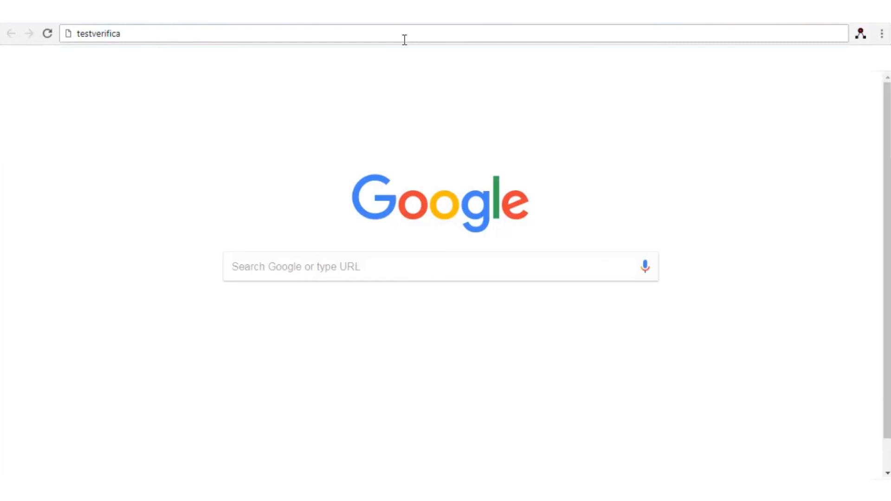
text(tionlin)
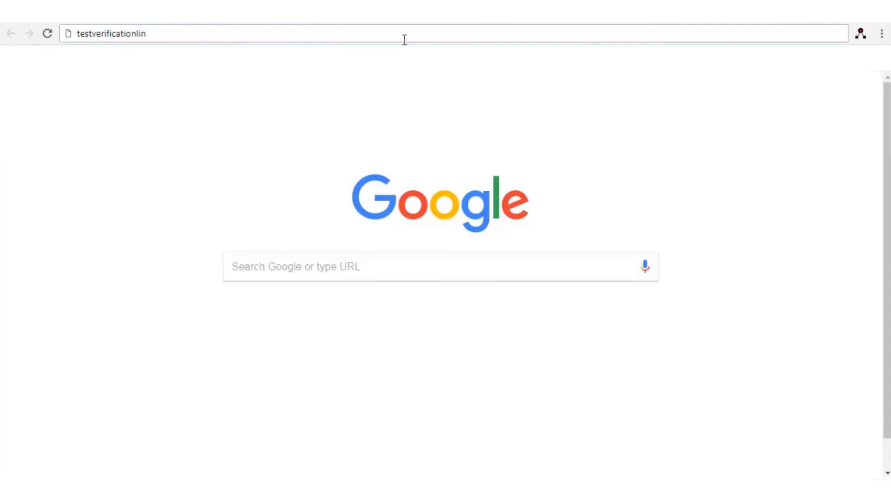